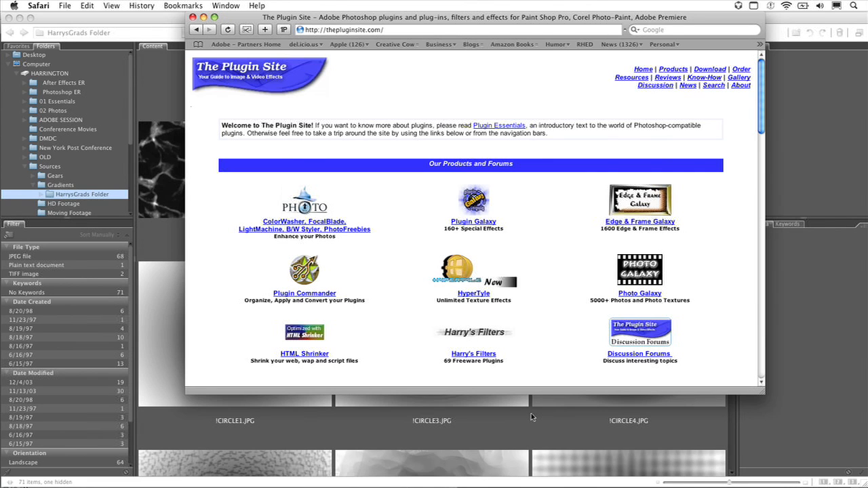
{"action": "mouse_move", "coordinate": [586, 392]}
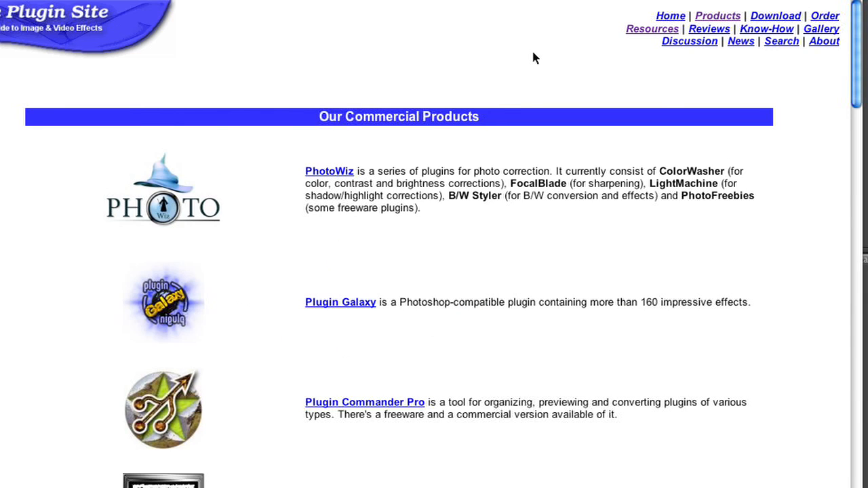
{"action": "mouse_move", "coordinate": [717, 17]}
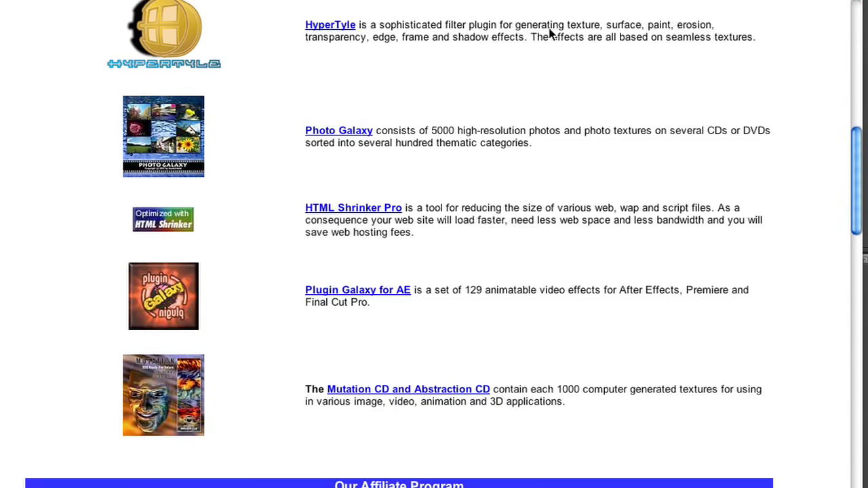
Scroll down through The Plugin Site's commercial and freeware plugin listings
{"action": "scroll", "scroll_direction": "down", "scroll_amount": 3}
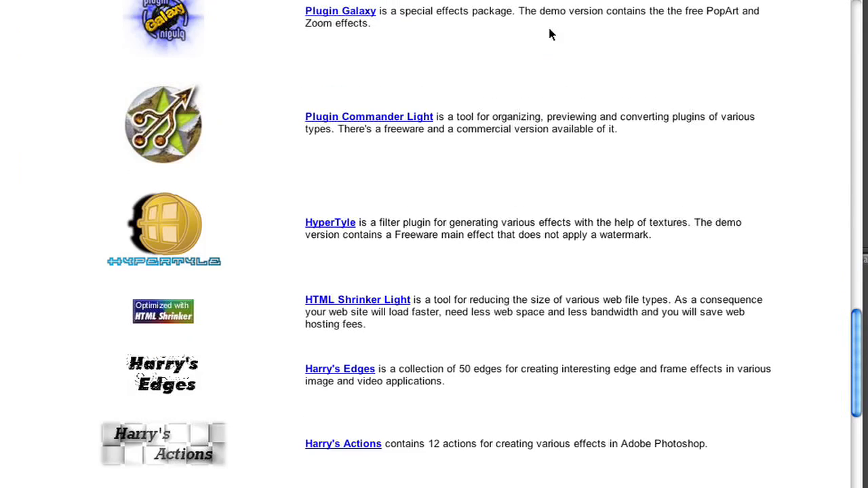
{"action": "scroll", "scroll_direction": "down", "scroll_amount": 3}
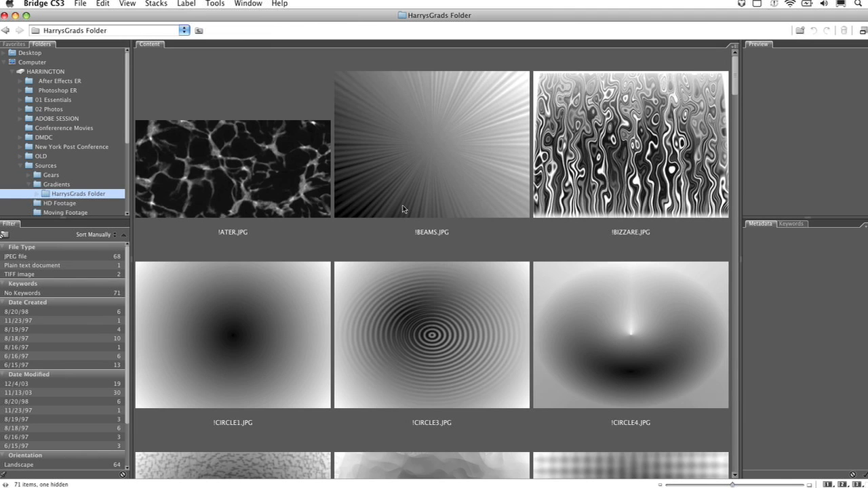
Scroll HarrysGrads Folder and select gradient thumbnails, including the marbled !TONE2.JPG
{"action": "scroll", "scroll_direction": "down", "scroll_amount": 3}
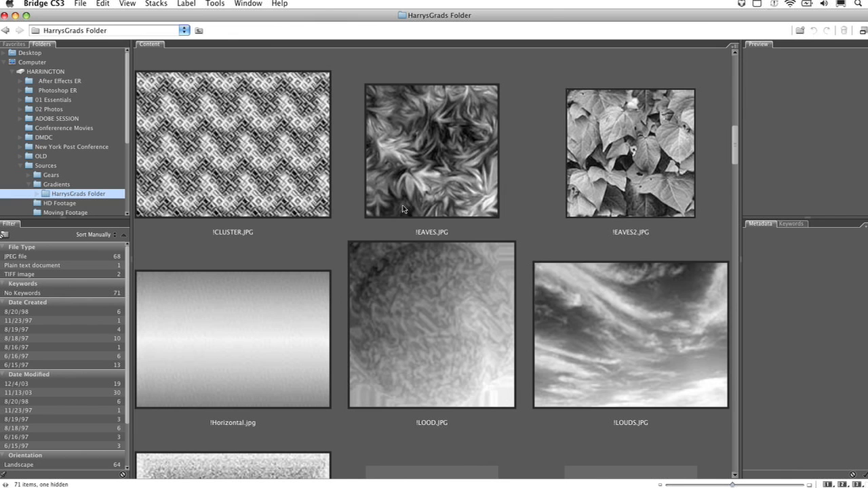
{"action": "scroll", "scroll_direction": "down", "scroll_amount": 3}
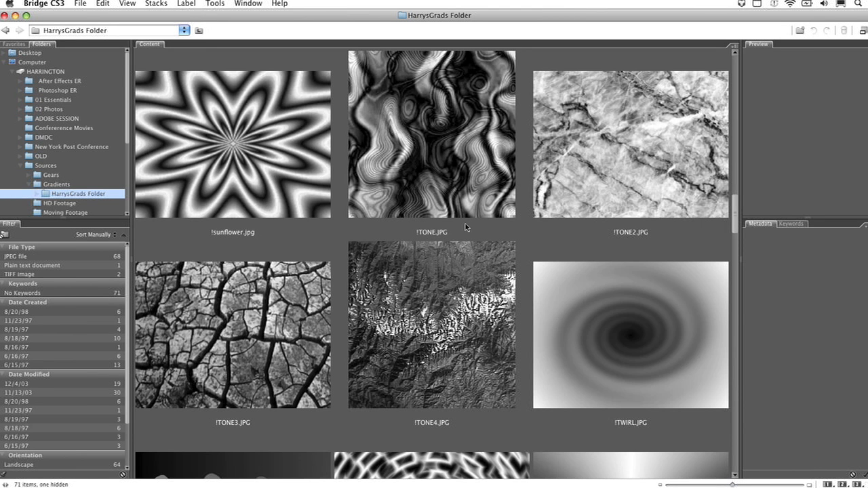
{"action": "mouse_move", "coordinate": [573, 273]}
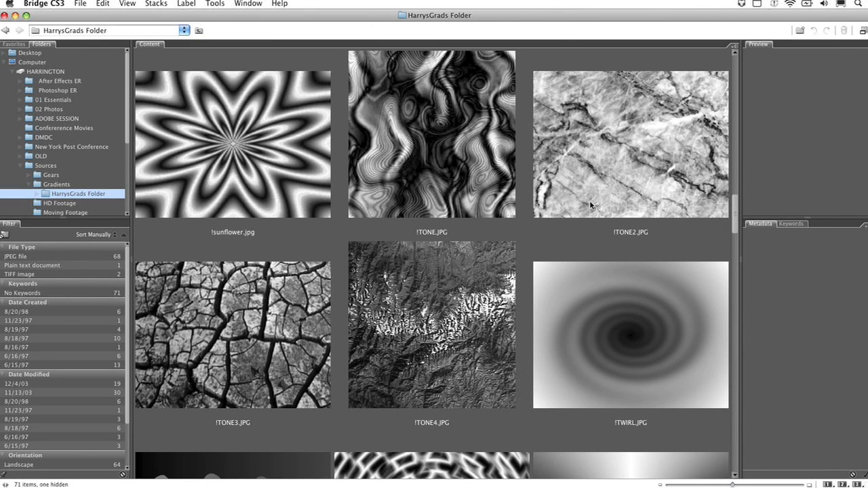
{"action": "left_click", "coordinate": [630, 145]}
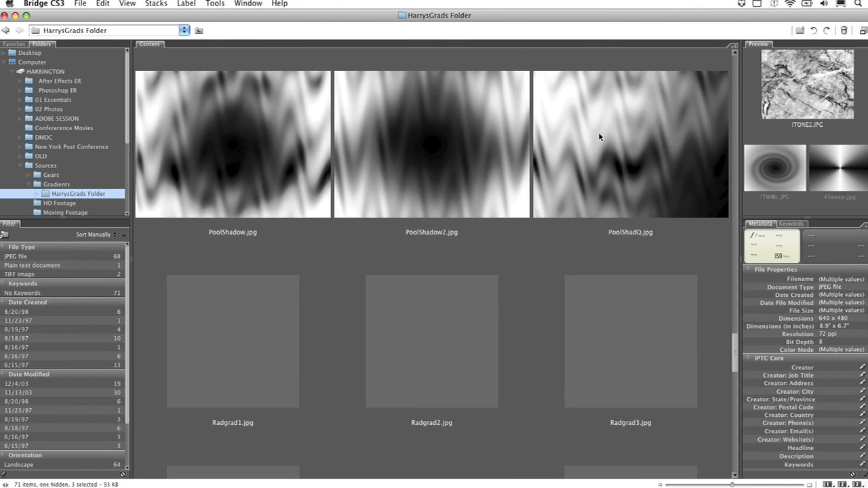
{"action": "scroll", "scroll_direction": "down", "scroll_amount": 3}
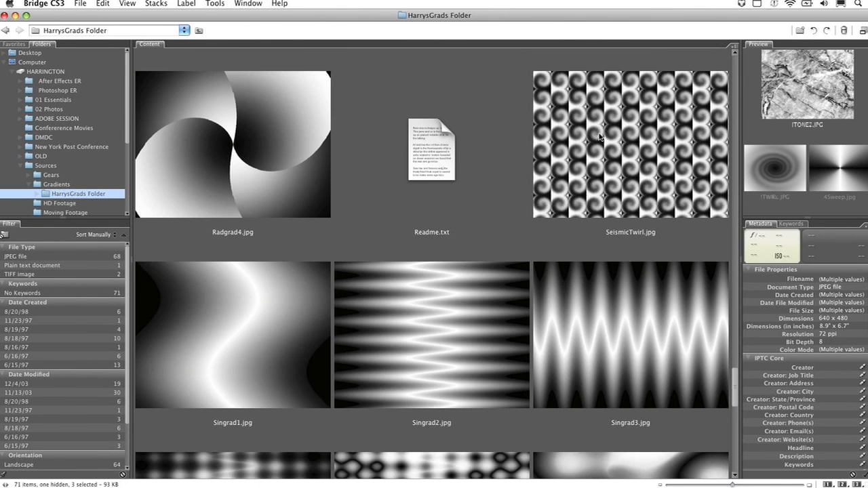
{"action": "scroll", "scroll_direction": "down", "scroll_amount": 3}
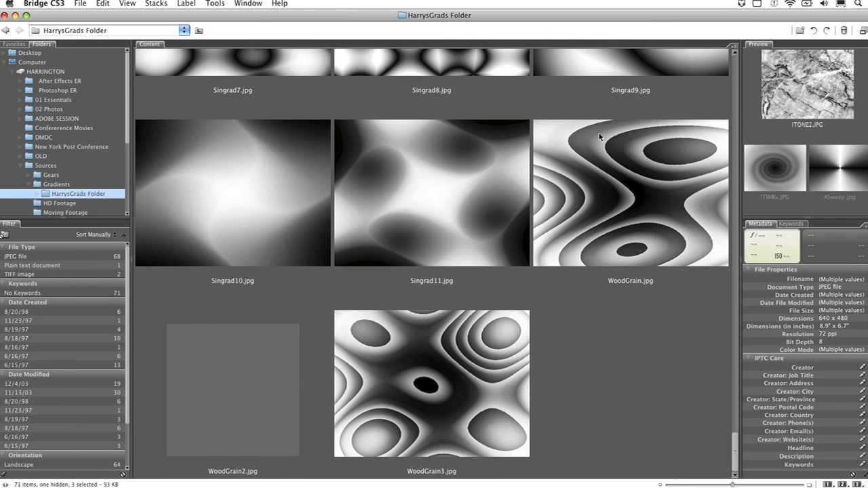
{"action": "left_click", "coordinate": [233, 193]}
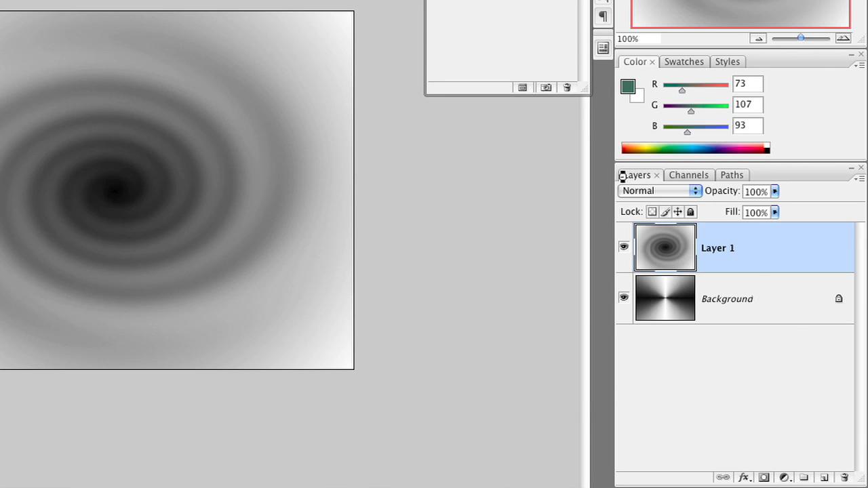
Switch between the open gradient documents from the Window menu, ending on !TONE2.JPG
{"action": "left_click", "coordinate": [314, 4]}
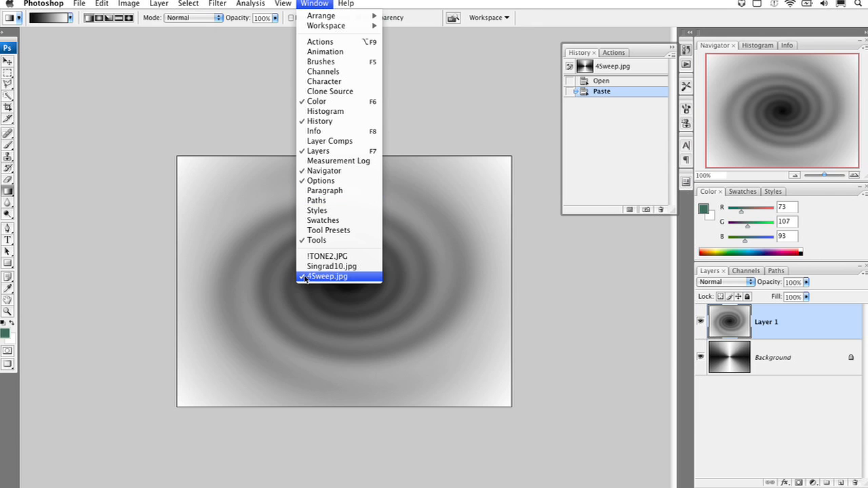
{"action": "left_click", "coordinate": [331, 266]}
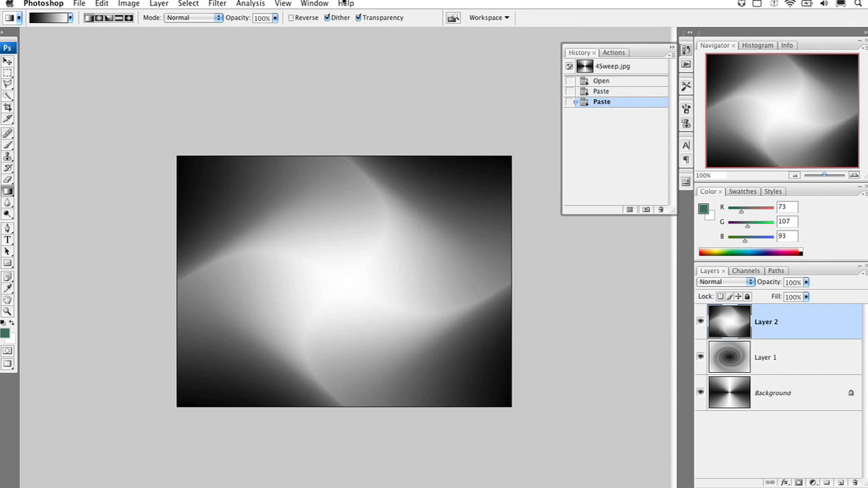
{"action": "left_click", "coordinate": [314, 4]}
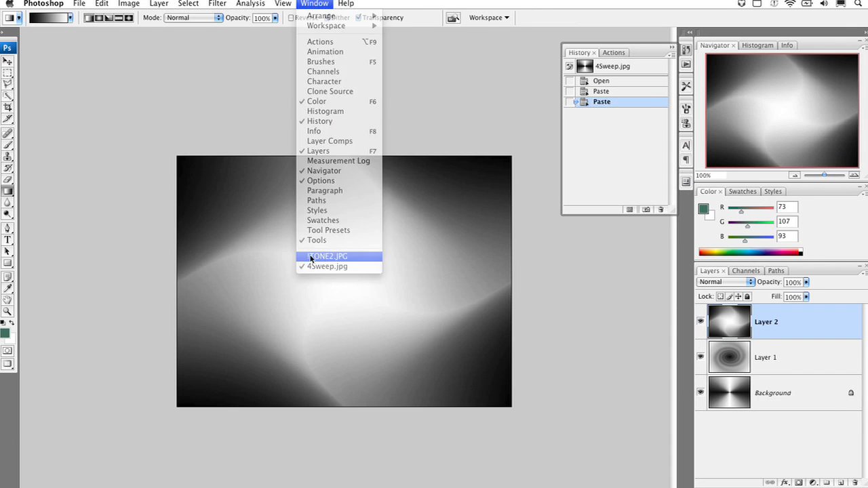
{"action": "left_click", "coordinate": [328, 257]}
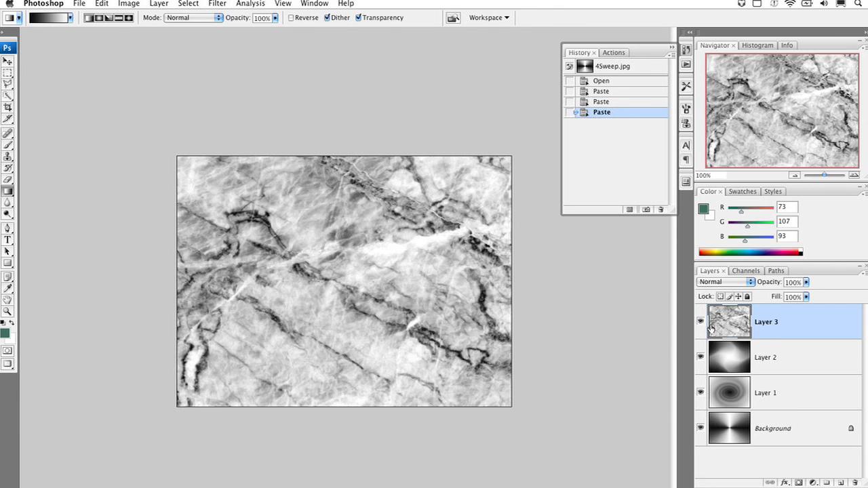
{"action": "mouse_move", "coordinate": [728, 321]}
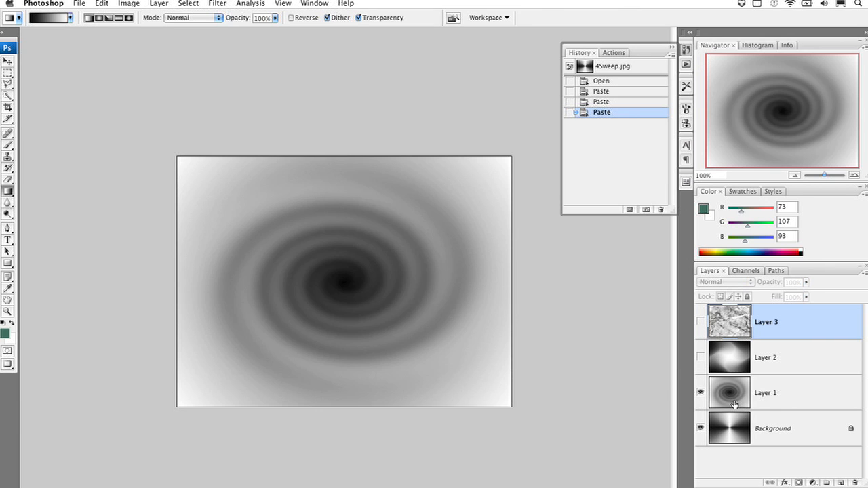
Select the twirl layer and try several different blend modes on it
{"action": "left_click", "coordinate": [765, 393]}
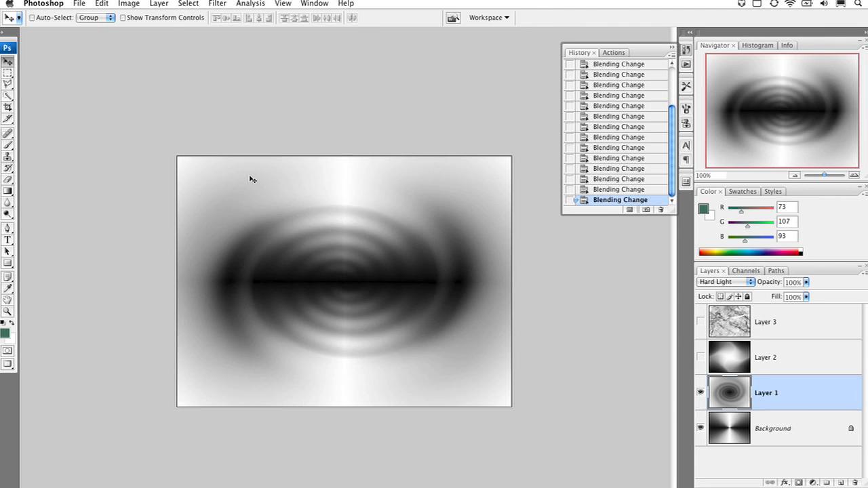
{"action": "left_click", "coordinate": [726, 281]}
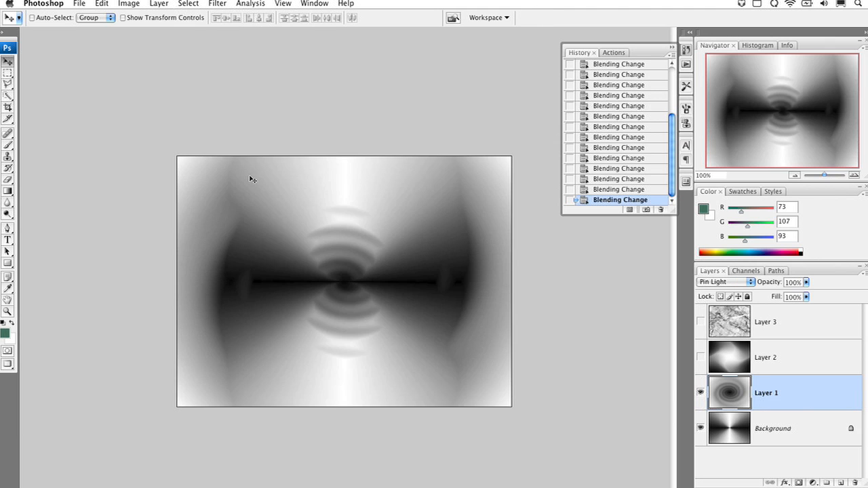
{"action": "left_click", "coordinate": [725, 281]}
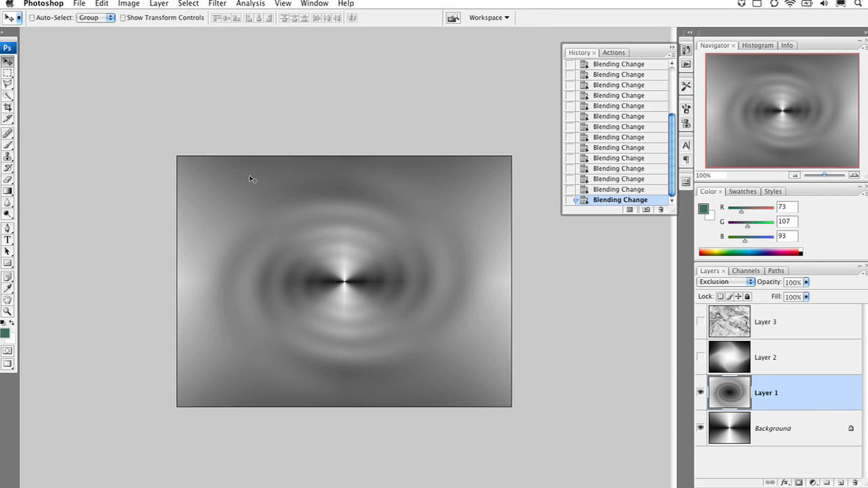
{"action": "left_click", "coordinate": [725, 281]}
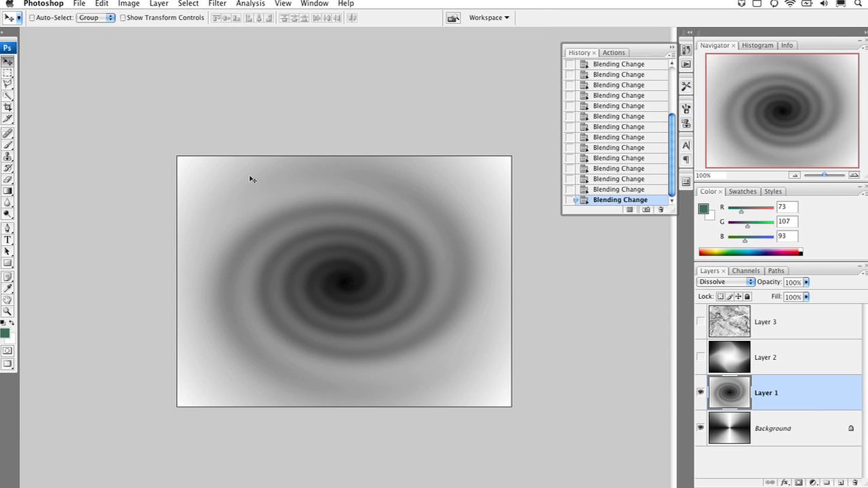
{"action": "left_click", "coordinate": [726, 281]}
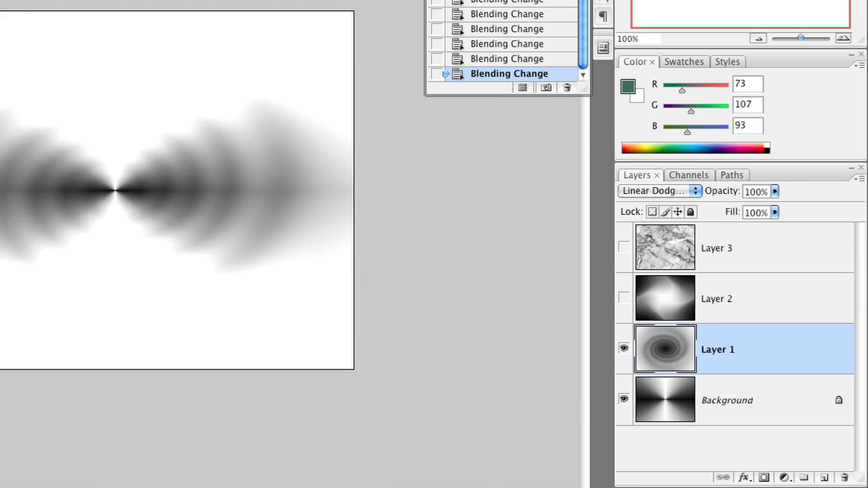
{"action": "left_click", "coordinate": [655, 190]}
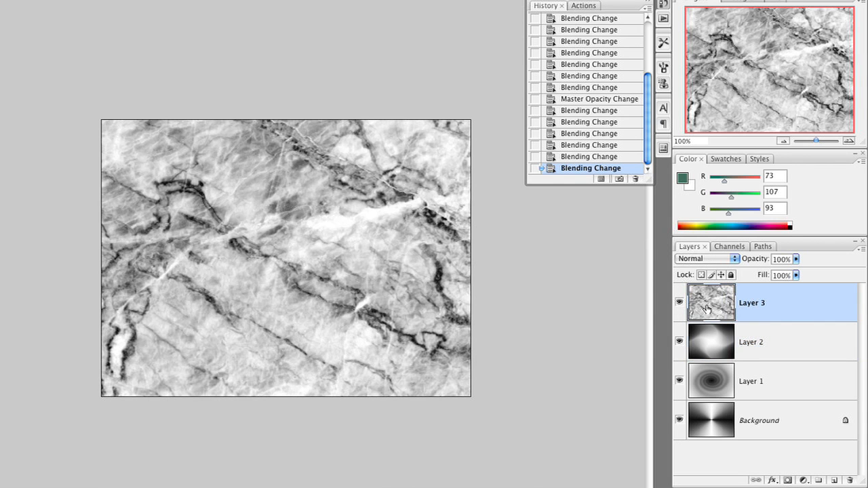
Try Multiply, then set the marble layer to Overlay at about 34% opacity
{"action": "left_click", "coordinate": [705, 259]}
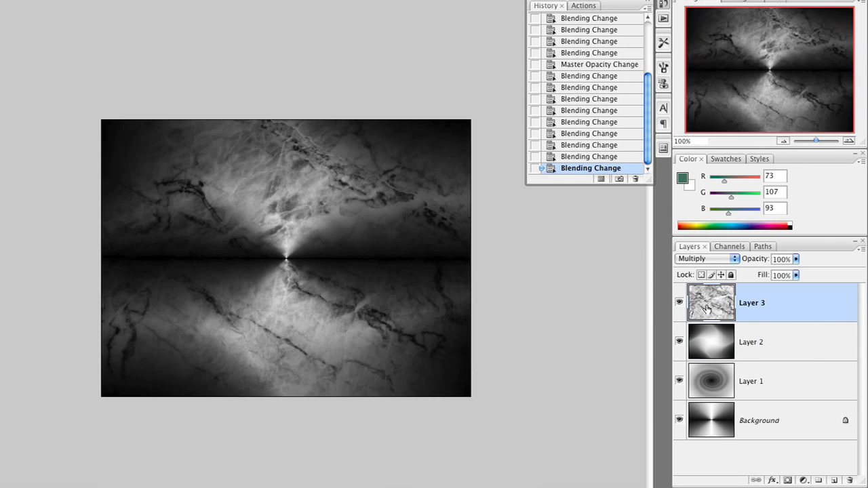
{"action": "left_click", "coordinate": [705, 258]}
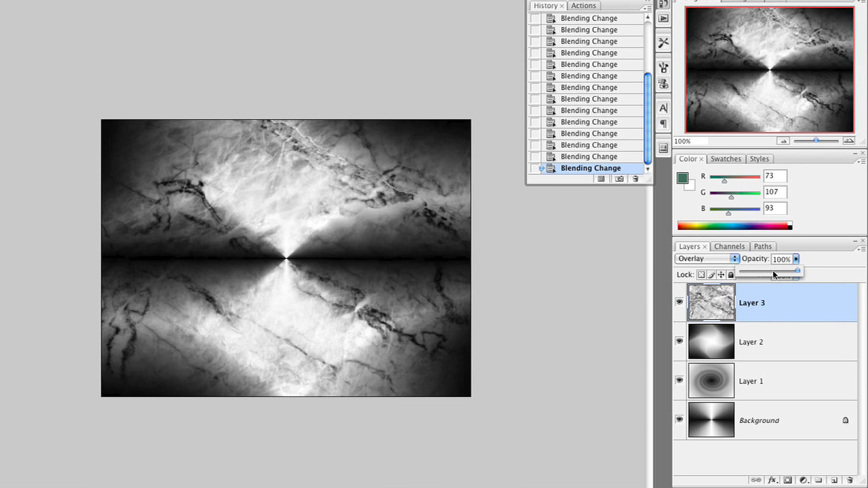
{"action": "left_click_drag", "start_coordinate": [797, 270], "coordinate": [760, 270]}
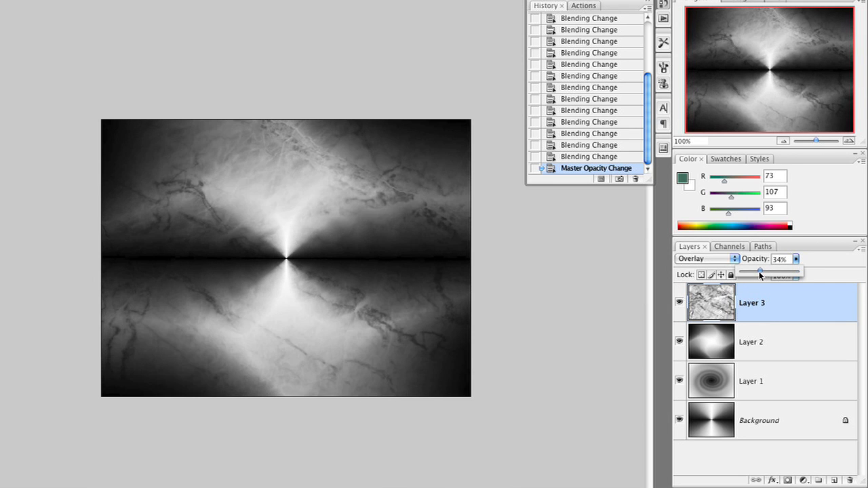
{"action": "left_click_drag", "start_coordinate": [766, 272], "coordinate": [756, 272]}
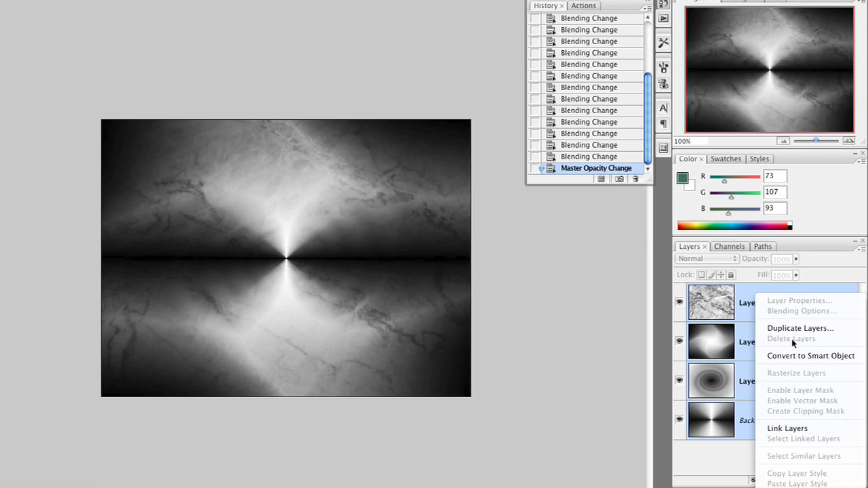
Convert the four selected layers into one smart object
{"action": "left_click", "coordinate": [810, 355]}
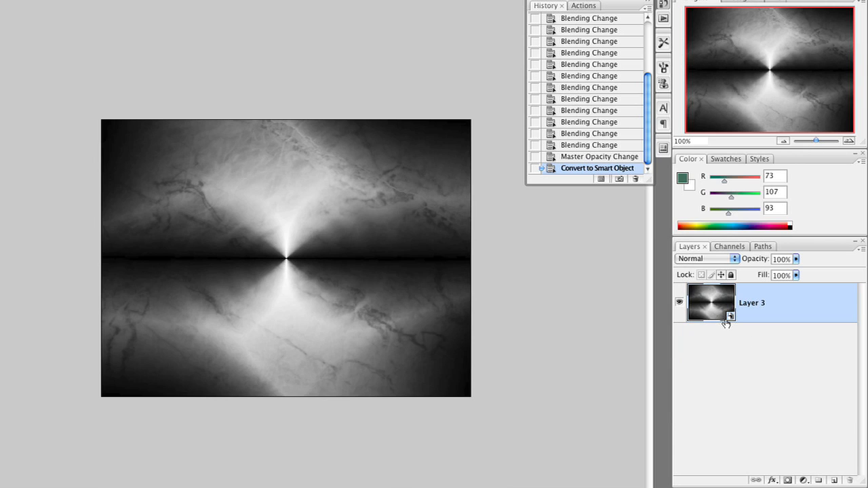
{"action": "mouse_move", "coordinate": [712, 303]}
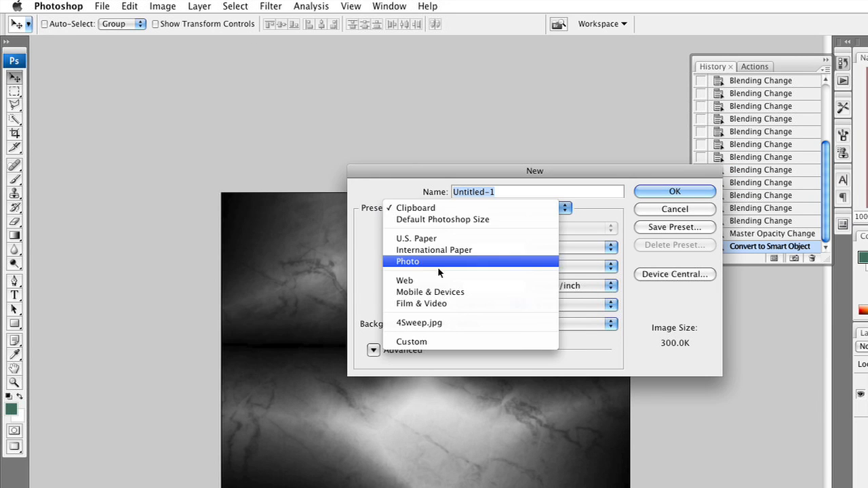
Create an NTSC D1 document, drag in the sweep gradient and scale it to fill
{"action": "left_click", "coordinate": [421, 303]}
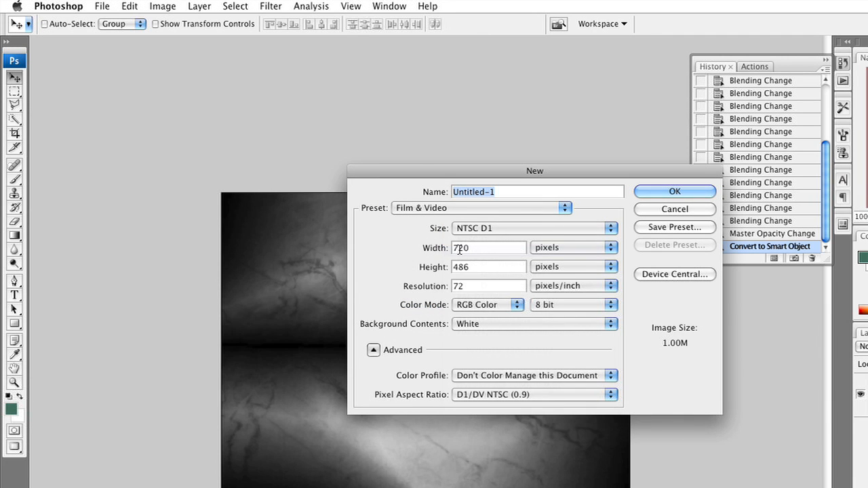
{"action": "left_click", "coordinate": [674, 192]}
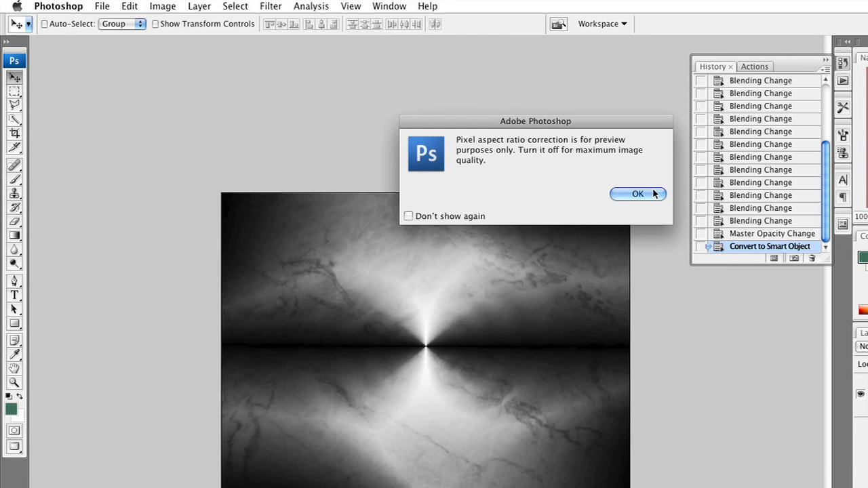
{"action": "left_click", "coordinate": [637, 194]}
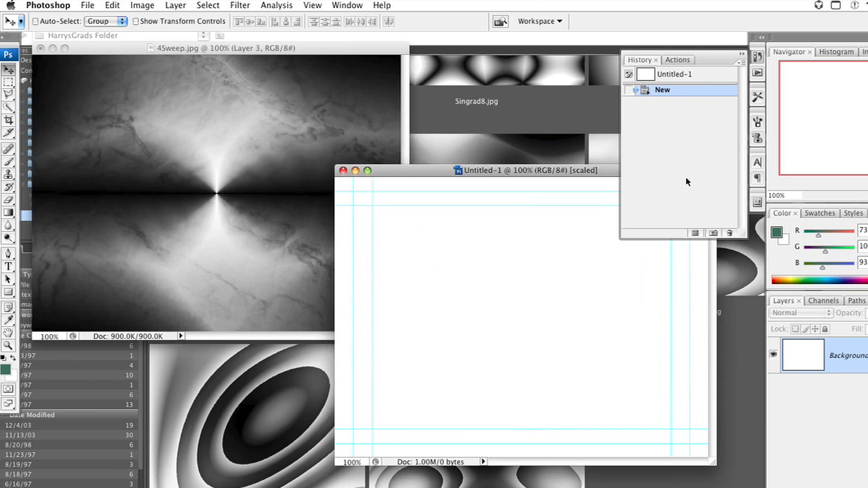
{"action": "left_click_drag", "start_coordinate": [530, 170], "coordinate": [558, 183]}
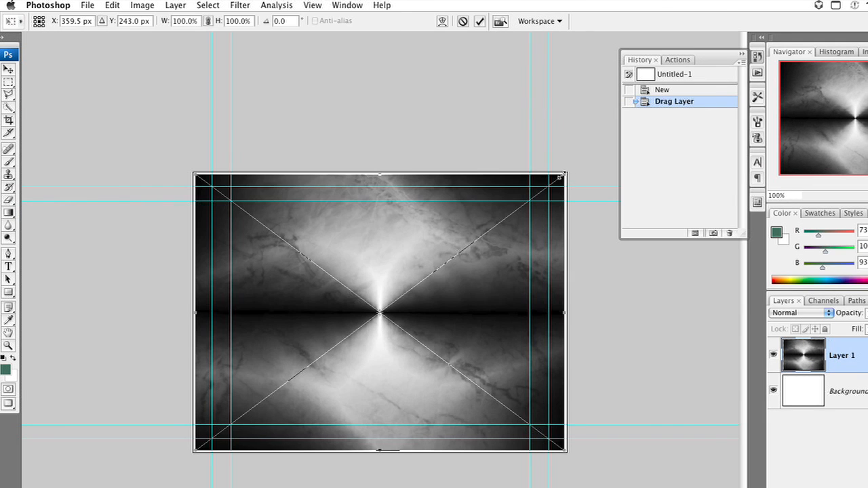
{"action": "left_click_drag", "start_coordinate": [558, 177], "coordinate": [578, 163]}
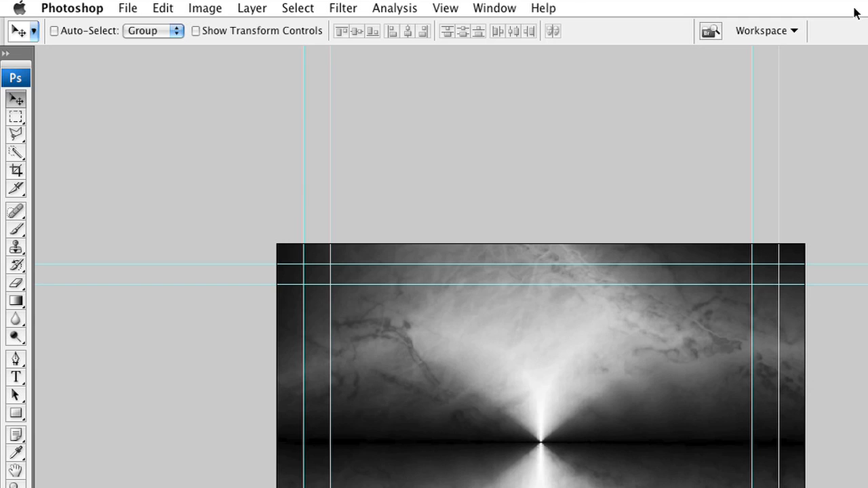
Apply a strong Gaussian Blur to the BG Copy layer
{"action": "left_click", "coordinate": [343, 8]}
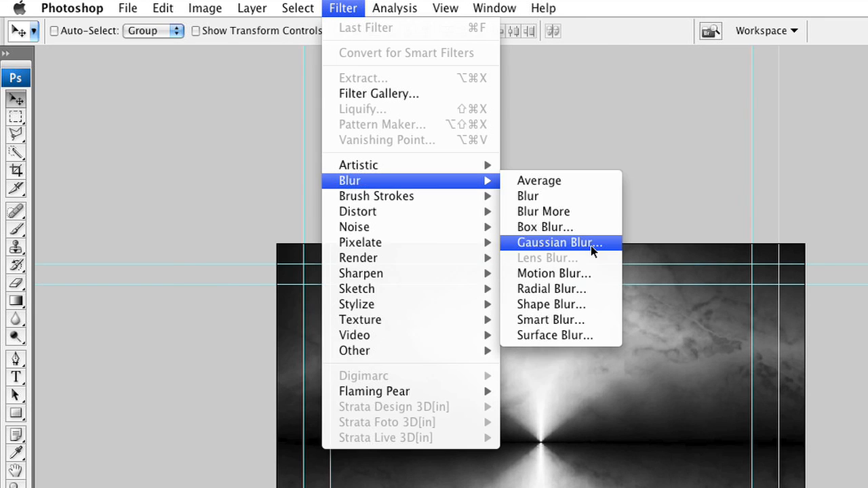
{"action": "left_click", "coordinate": [560, 242]}
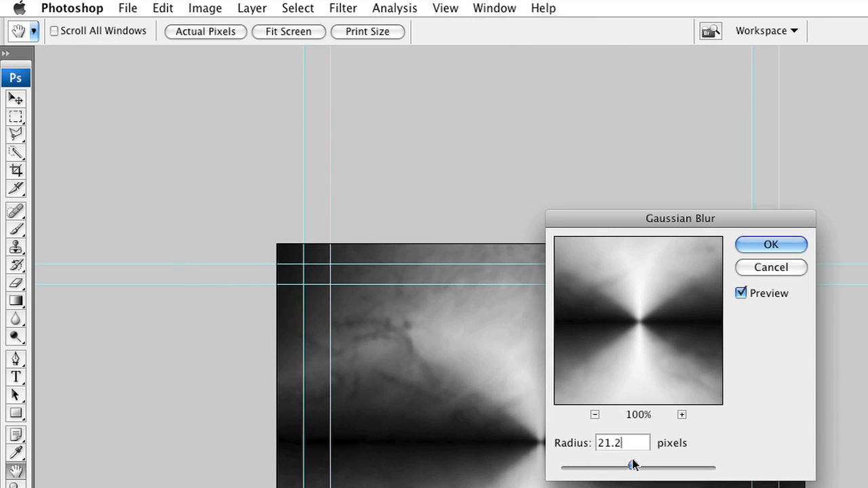
{"action": "left_click", "coordinate": [770, 244]}
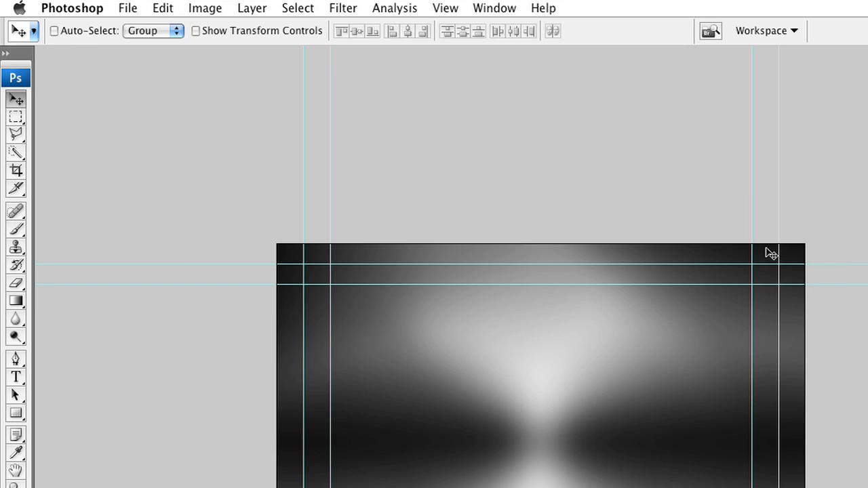
Blend BG Copy in Soft Light and toggle its visibility to compare
{"action": "left_click", "coordinate": [691, 259]}
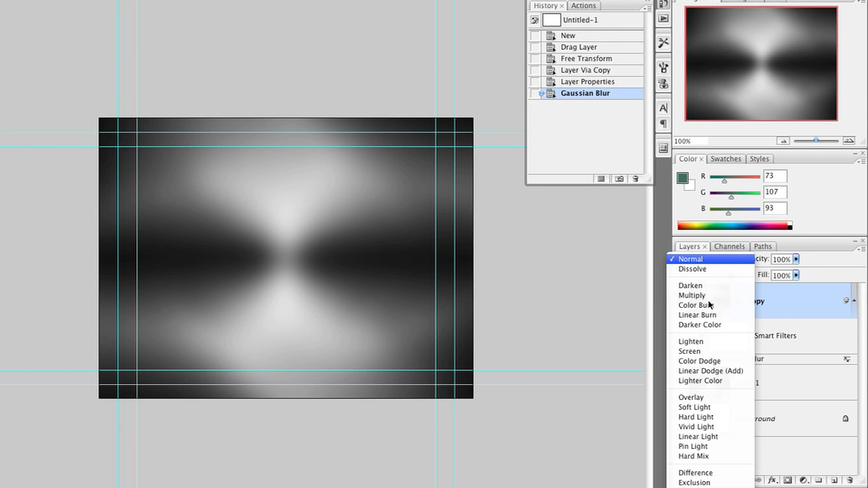
{"action": "left_click", "coordinate": [695, 407]}
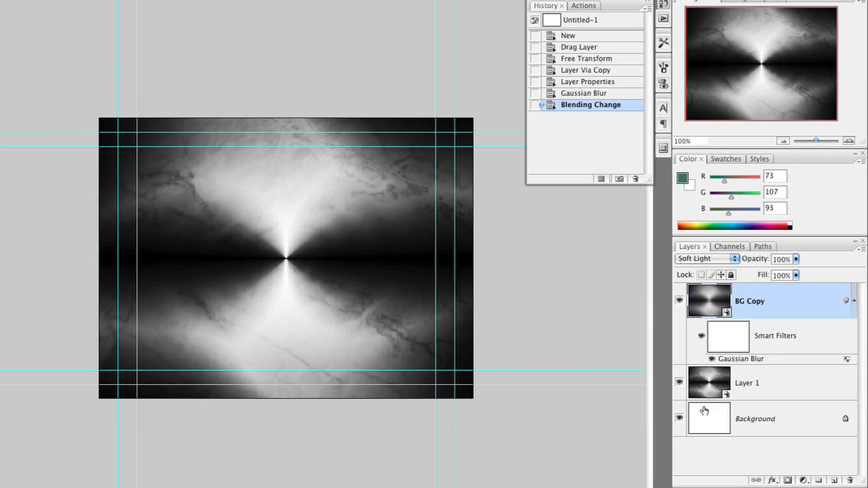
{"action": "left_click", "coordinate": [705, 258]}
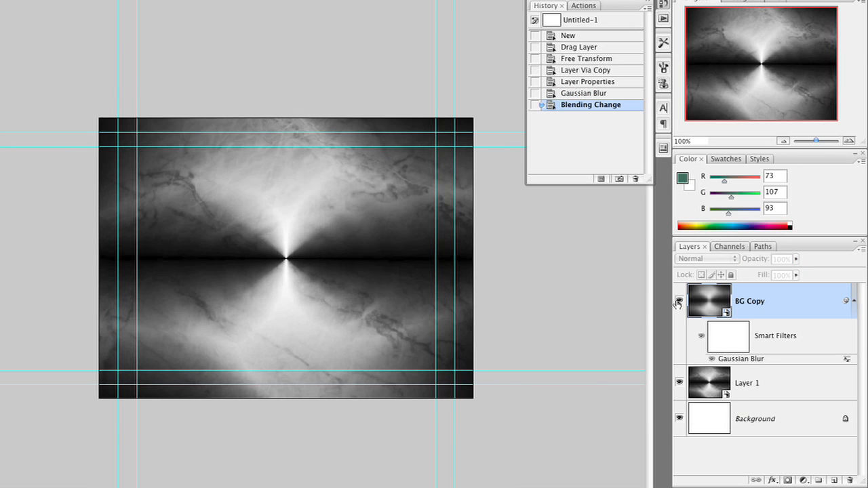
{"action": "left_click", "coordinate": [705, 259]}
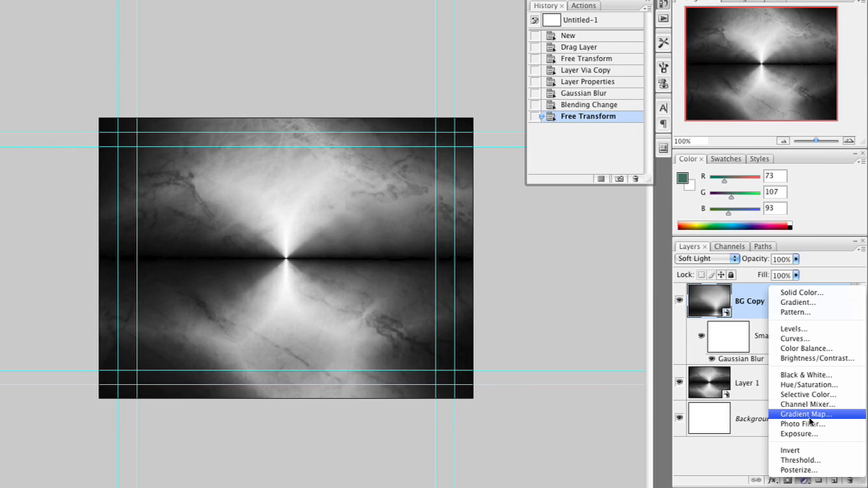
Add a Gradient Map adjustment layer and pick a red preset from a loaded set
{"action": "left_click", "coordinate": [805, 413]}
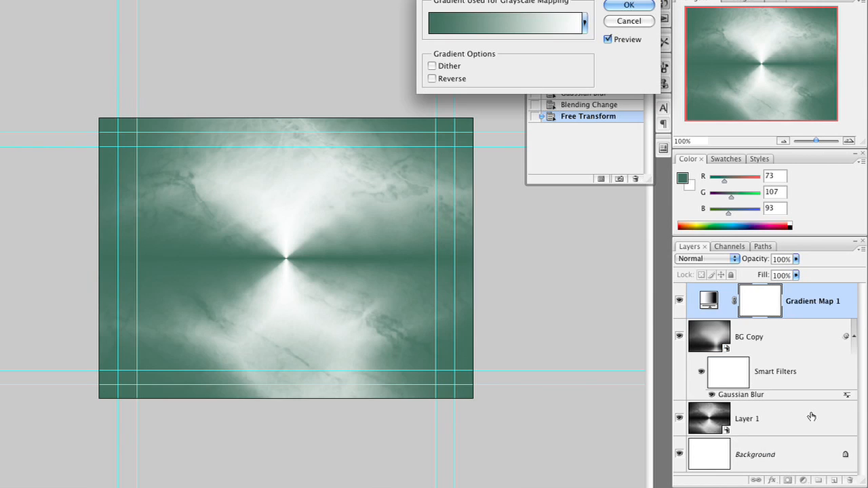
{"action": "left_click", "coordinate": [505, 23]}
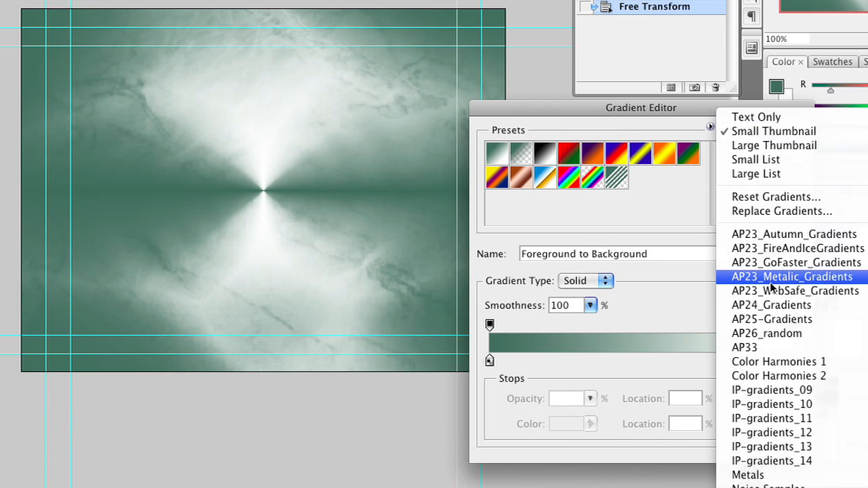
{"action": "mouse_move", "coordinate": [772, 319]}
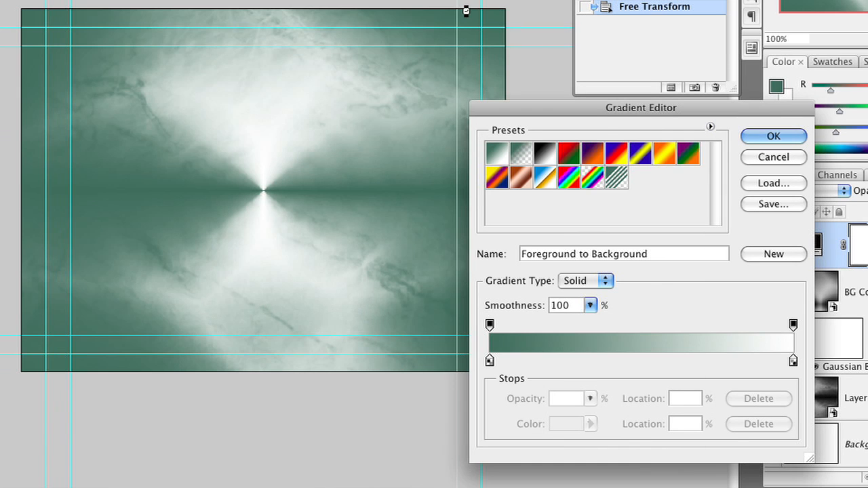
{"action": "left_click", "coordinate": [603, 281]}
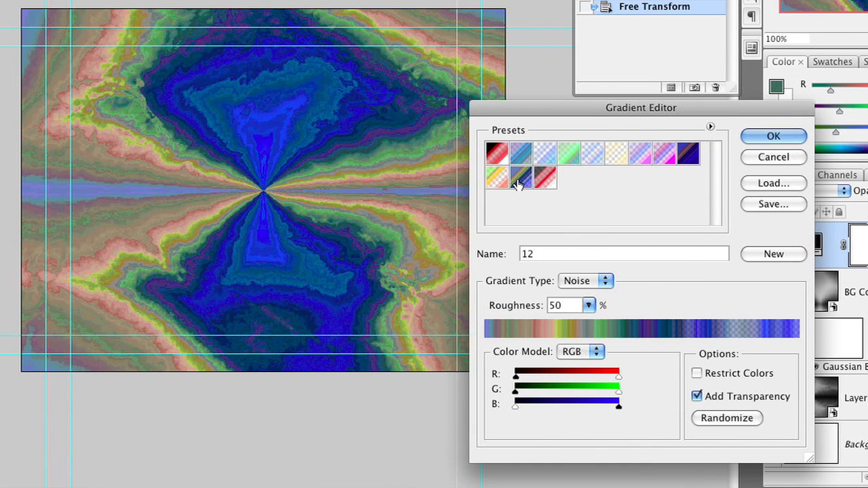
{"action": "left_click", "coordinate": [497, 153]}
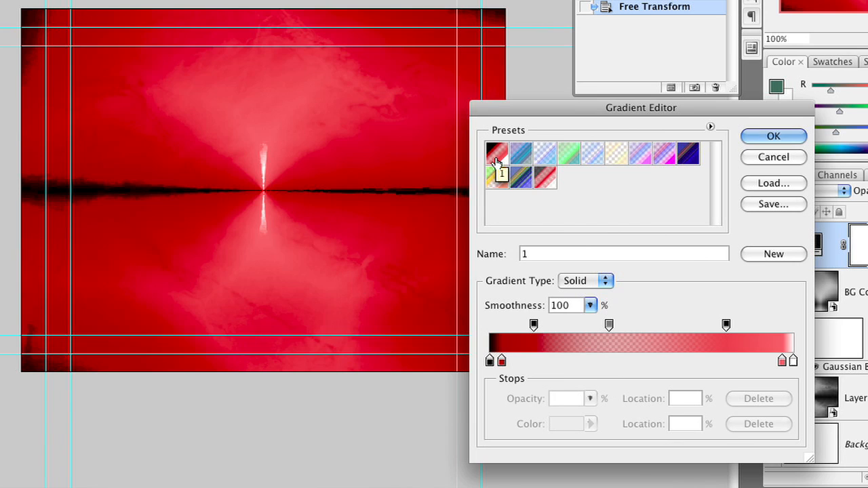
{"action": "left_click", "coordinate": [543, 178]}
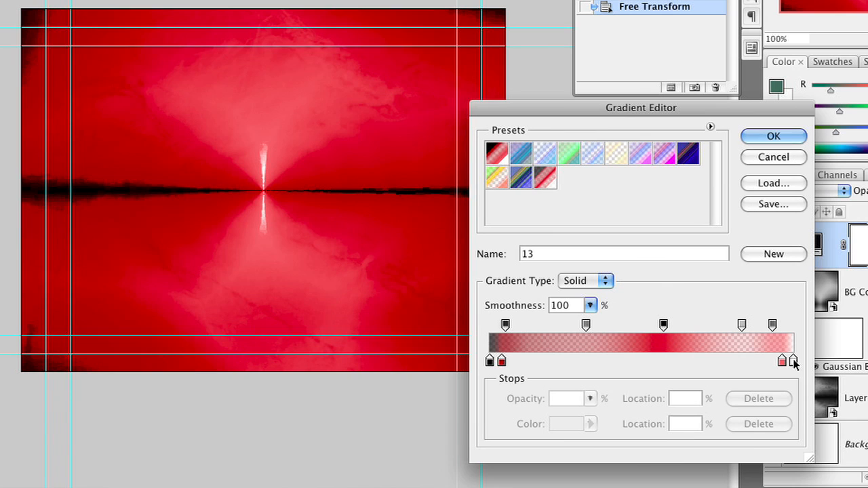
Remove the right white stop, move a transparency stop to 30%, and apply the darker red map
{"action": "left_click_drag", "start_coordinate": [794, 360], "coordinate": [781, 360]}
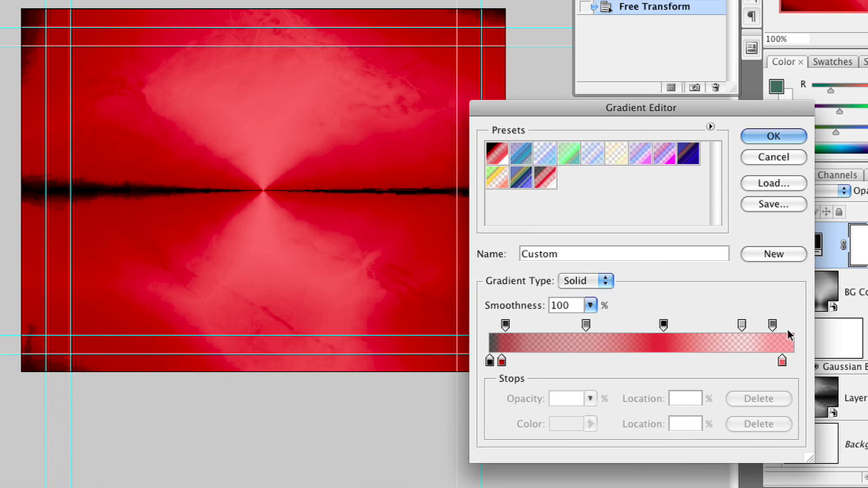
{"action": "left_click", "coordinate": [772, 324]}
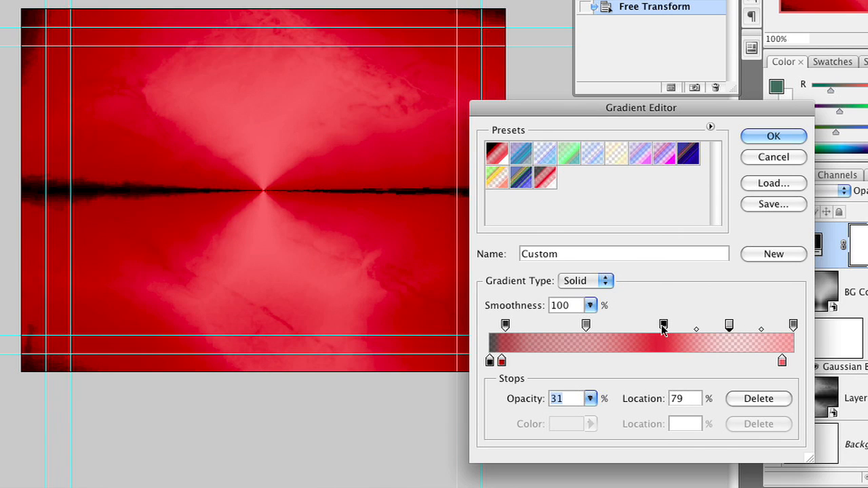
{"action": "left_click_drag", "start_coordinate": [663, 326], "coordinate": [580, 325]}
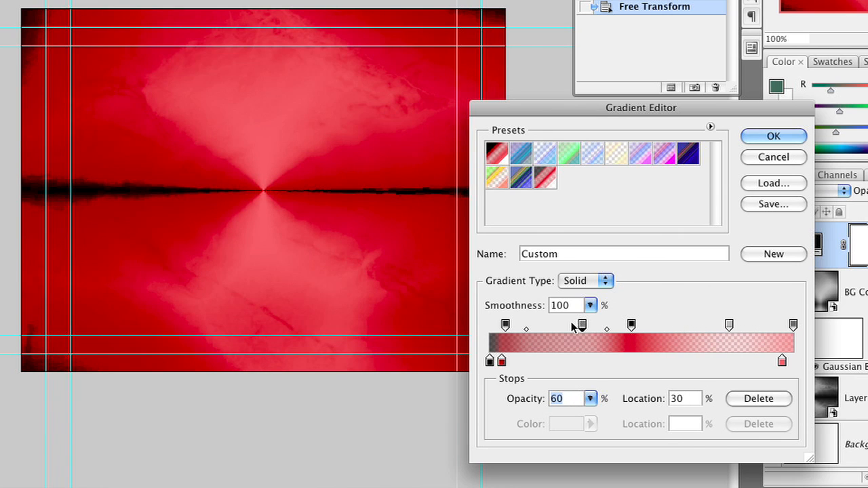
{"action": "left_click", "coordinate": [772, 136]}
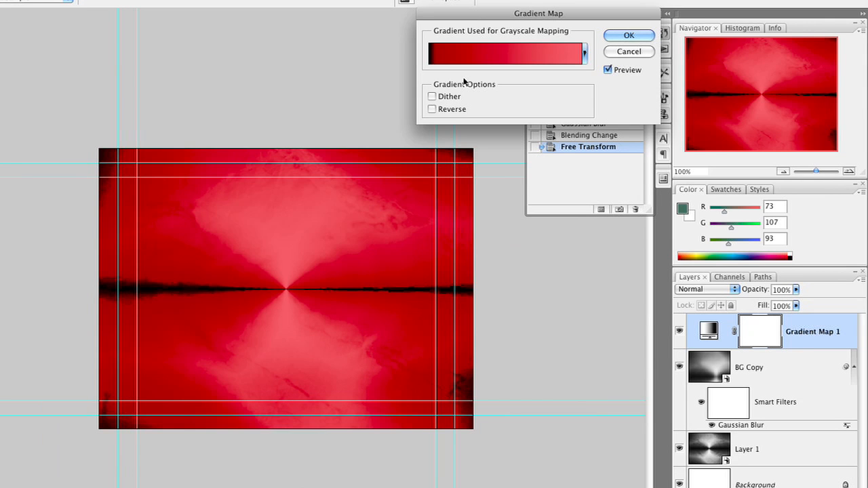
{"action": "left_click", "coordinate": [432, 109]}
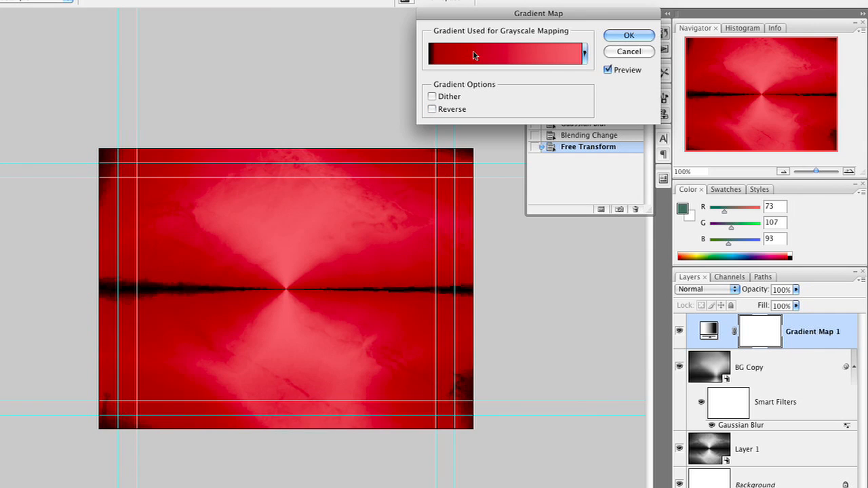
{"action": "left_click", "coordinate": [507, 53]}
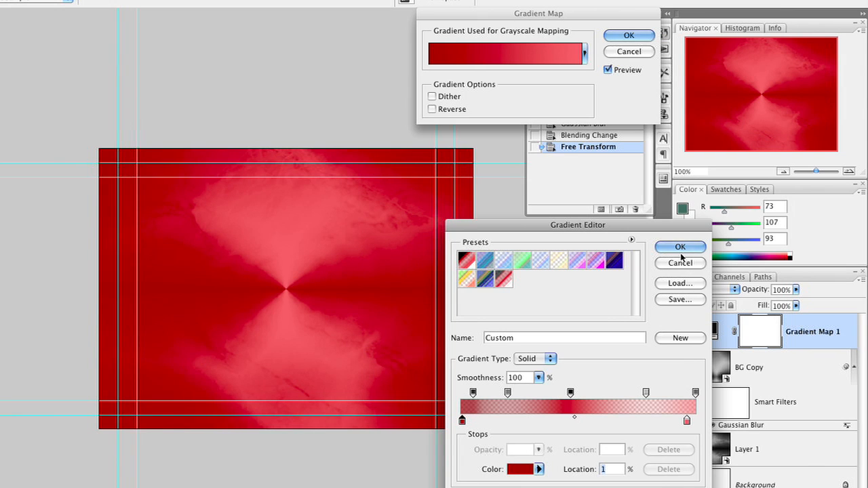
{"action": "left_click", "coordinate": [680, 246]}
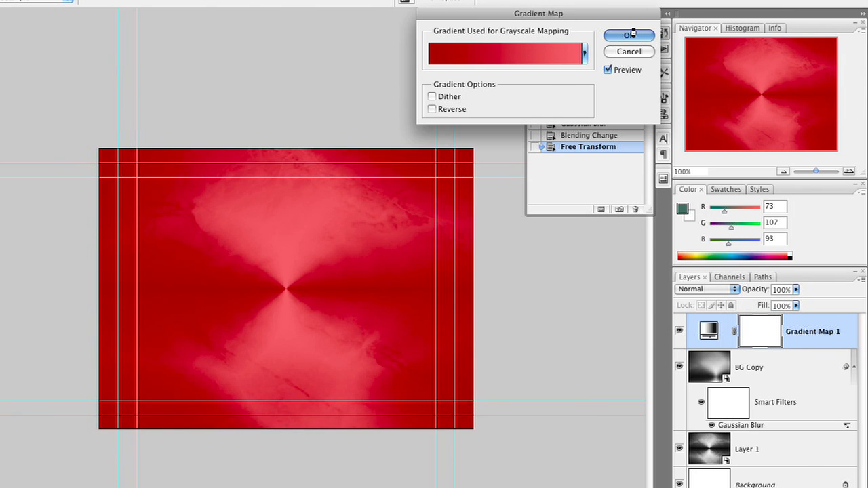
{"action": "left_click", "coordinate": [627, 35]}
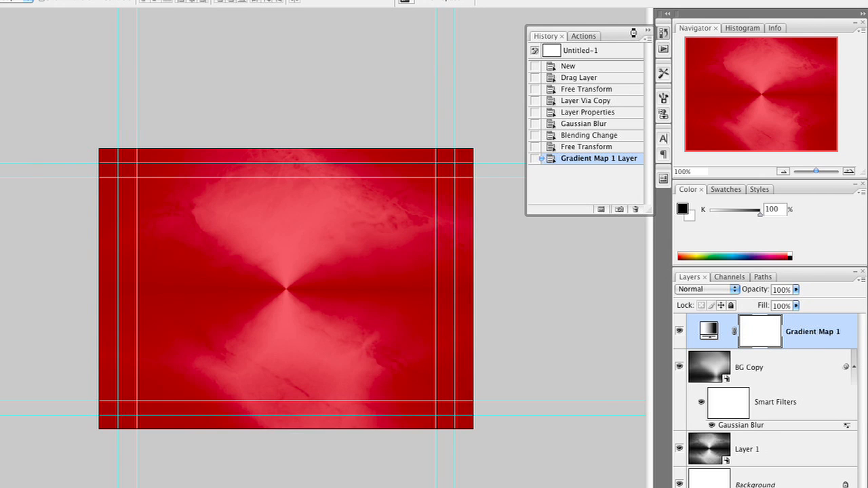
Change the Gradient Map 1 layer's blend mode to Soft Light
{"action": "left_click", "coordinate": [705, 289]}
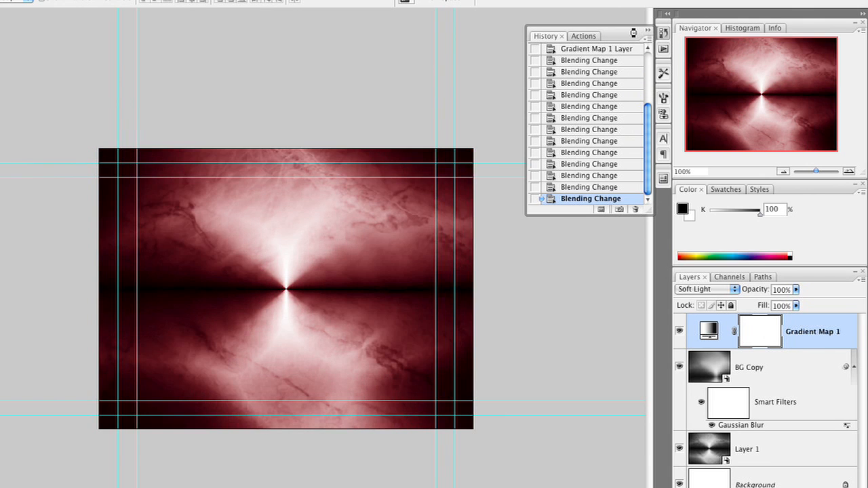
{"action": "left_click", "coordinate": [705, 289]}
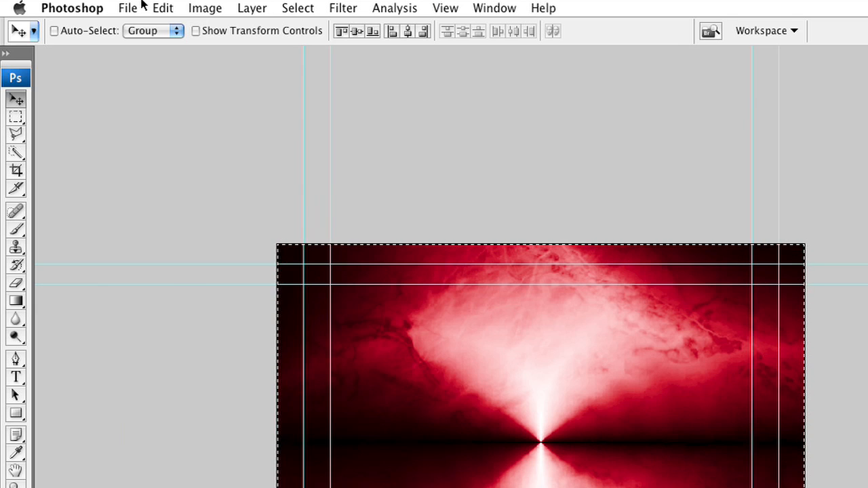
{"action": "mouse_move", "coordinate": [196, 153]}
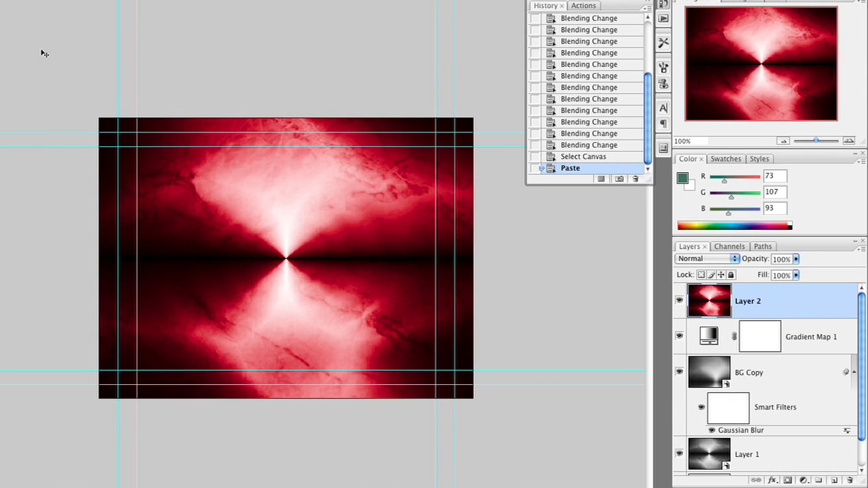
Try several blend modes on Layer 2 and settle on Soft Light
{"action": "left_click", "coordinate": [585, 167]}
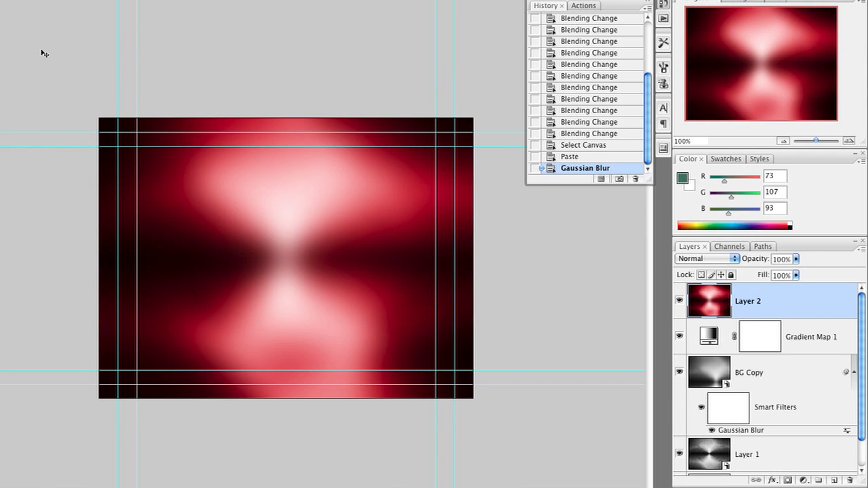
{"action": "left_click", "coordinate": [706, 258]}
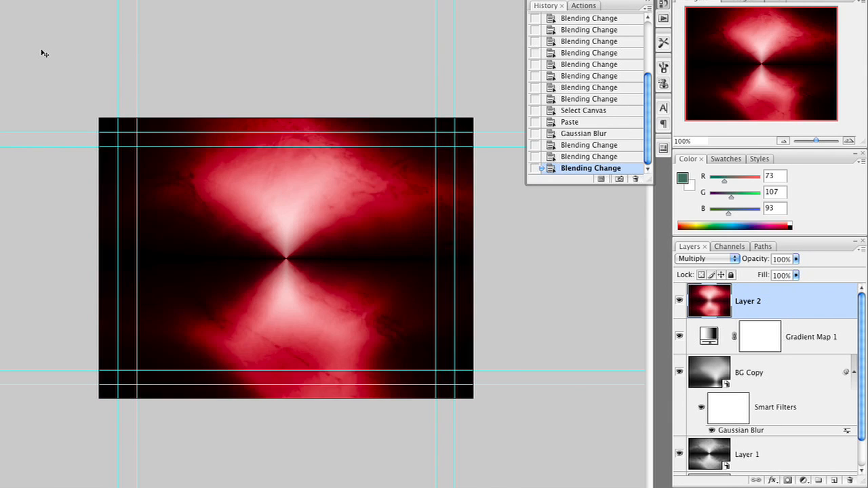
{"action": "left_click", "coordinate": [706, 258]}
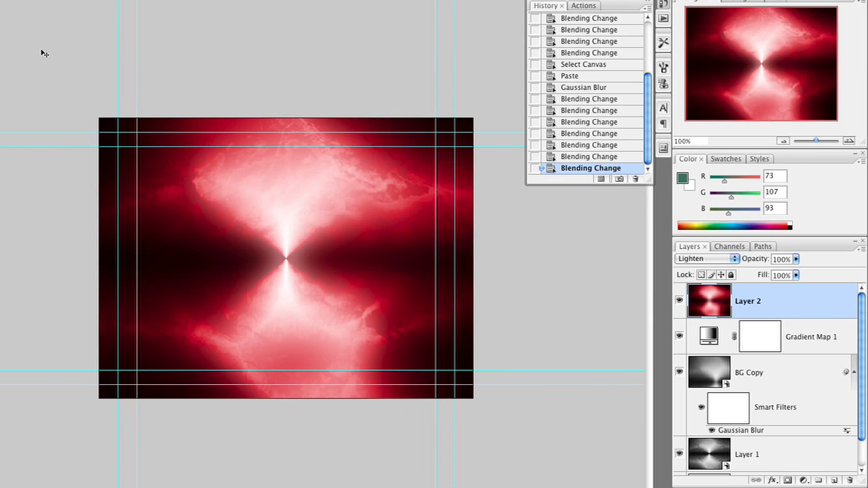
{"action": "left_click", "coordinate": [704, 258]}
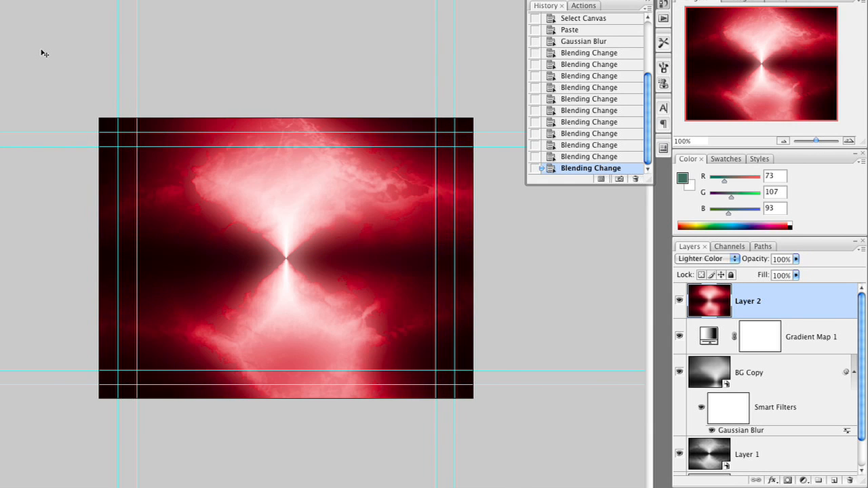
{"action": "left_click", "coordinate": [704, 258]}
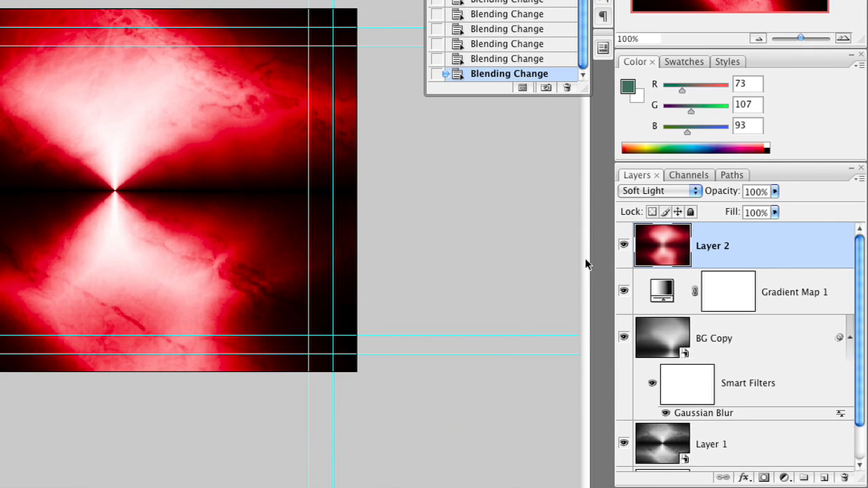
Add a red Solid Color fill layer above Layer 2 and change its blend mode
{"action": "left_click", "coordinate": [785, 478]}
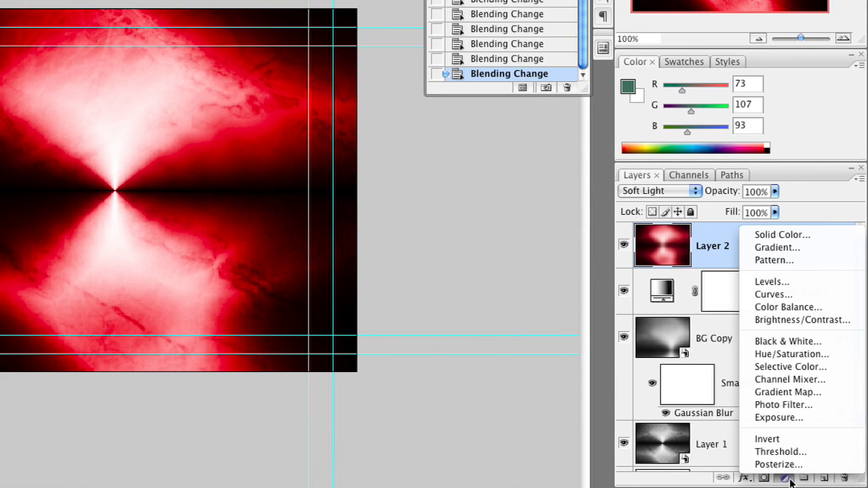
{"action": "mouse_move", "coordinate": [784, 405]}
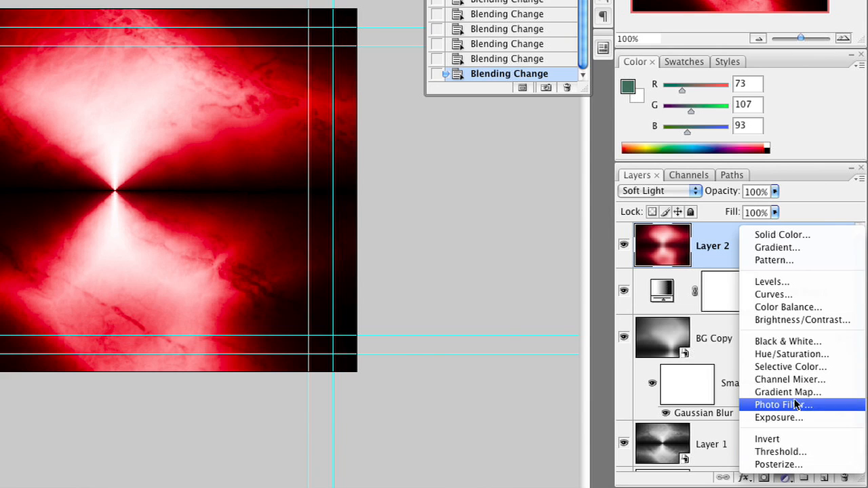
{"action": "mouse_move", "coordinate": [802, 253]}
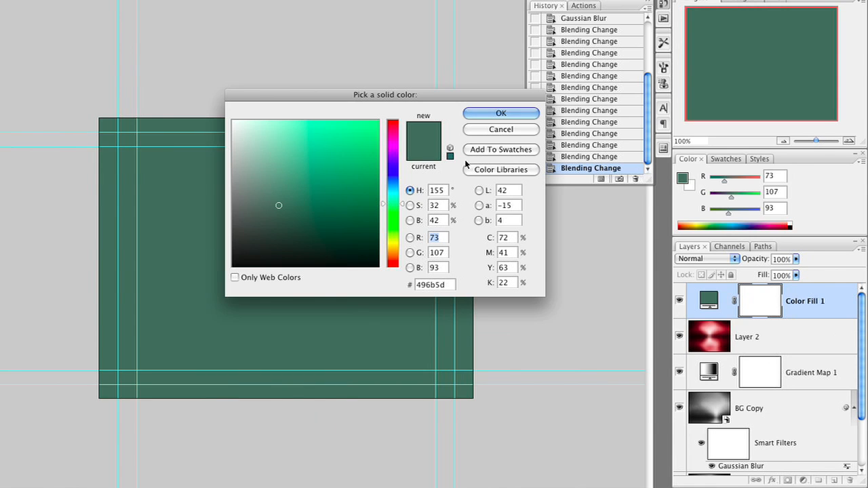
{"action": "mouse_move", "coordinate": [397, 249]}
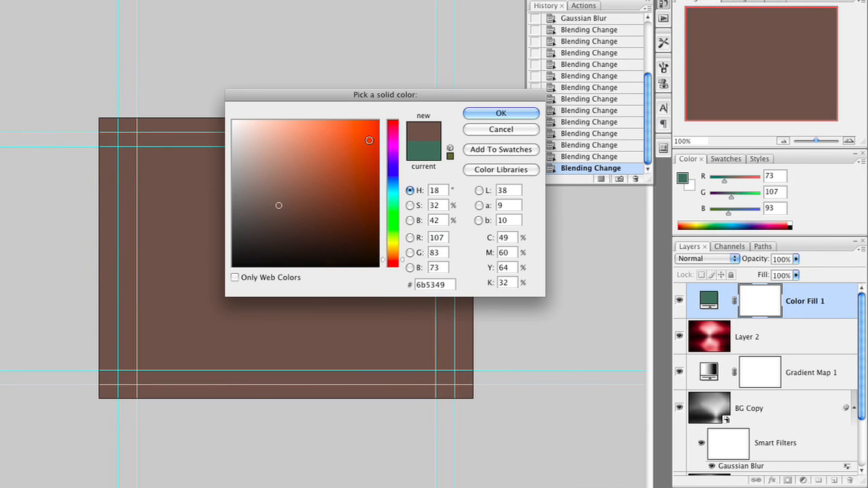
{"action": "left_click", "coordinate": [352, 133]}
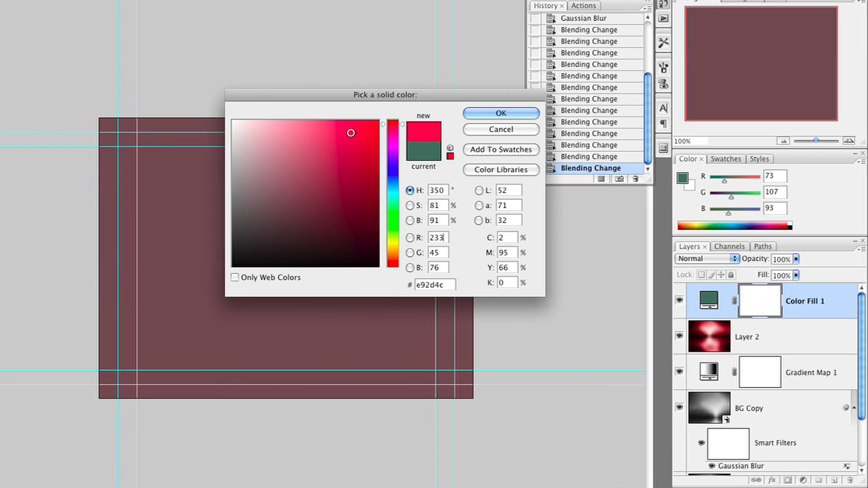
{"action": "left_click", "coordinate": [500, 112]}
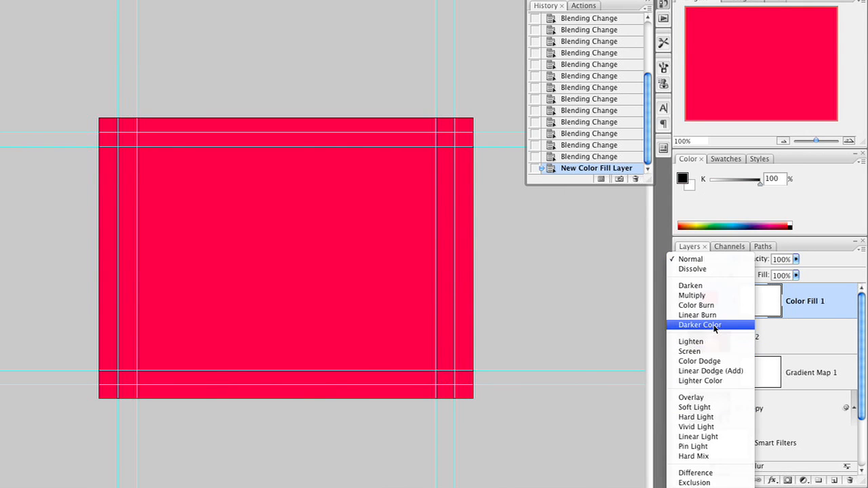
{"action": "mouse_move", "coordinate": [715, 295]}
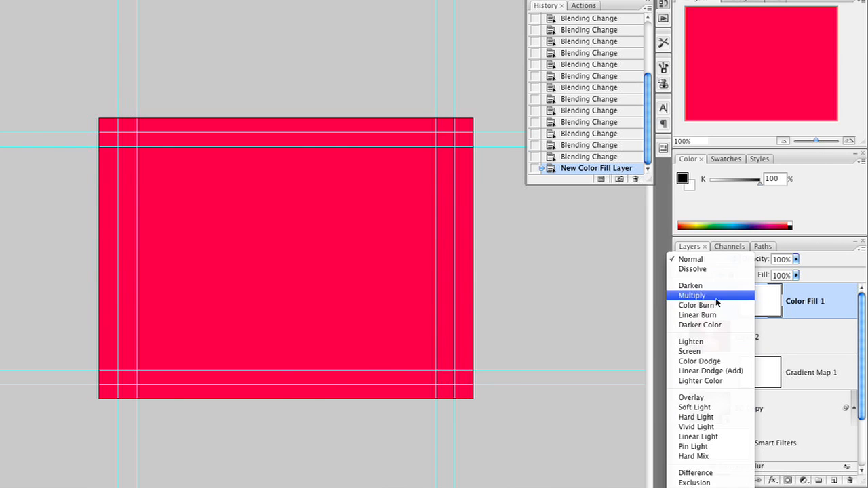
{"action": "left_click", "coordinate": [692, 295]}
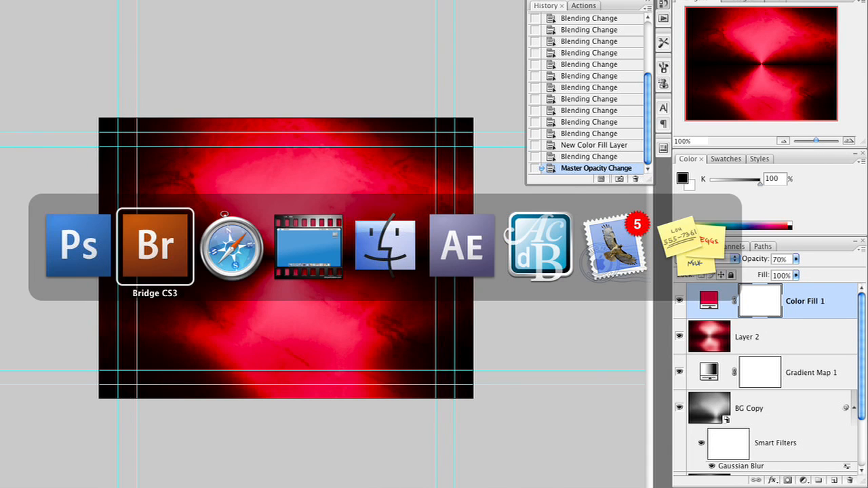
In Bridge, browse up to the Sources folder and open the Gears photo folder
{"action": "left_click", "coordinate": [155, 246]}
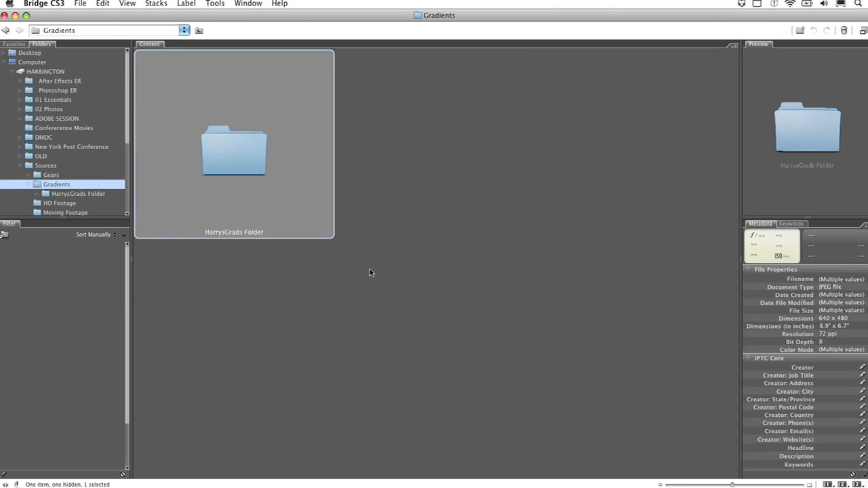
{"action": "left_click", "coordinate": [45, 166]}
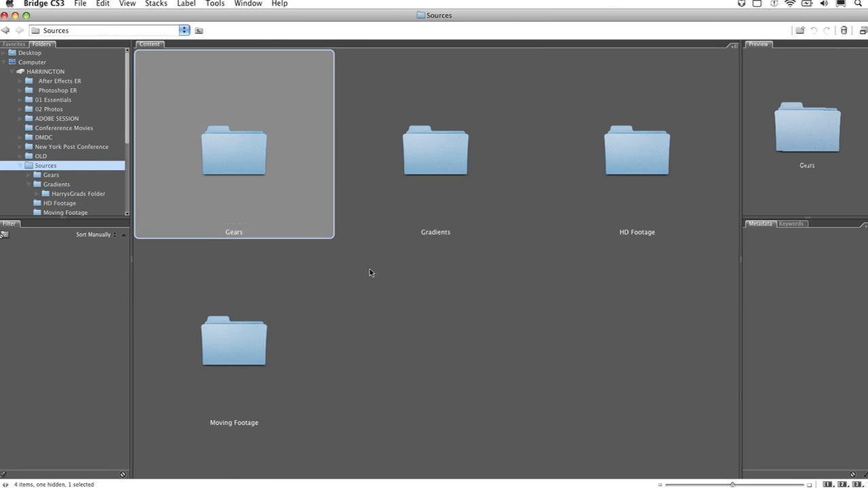
{"action": "double_click", "coordinate": [233, 150]}
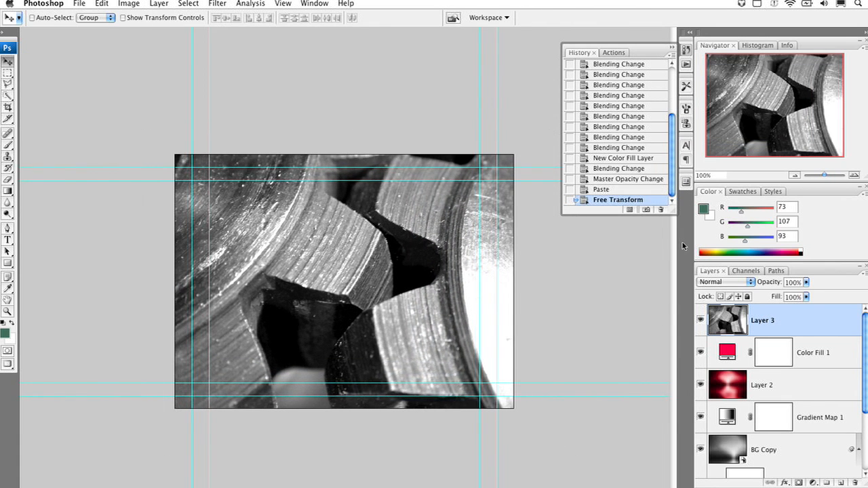
Try different blend modes on the gear photo Layer 3, aiming for Vivid Light
{"action": "left_click", "coordinate": [725, 281]}
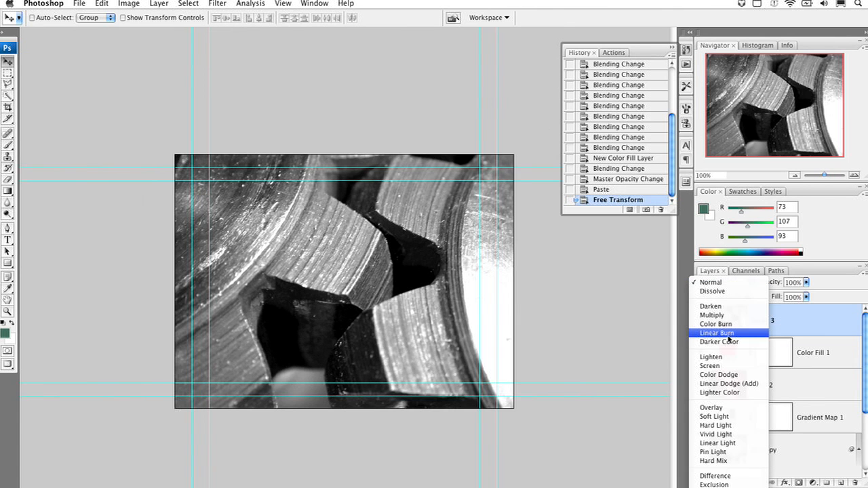
{"action": "left_click", "coordinate": [714, 416]}
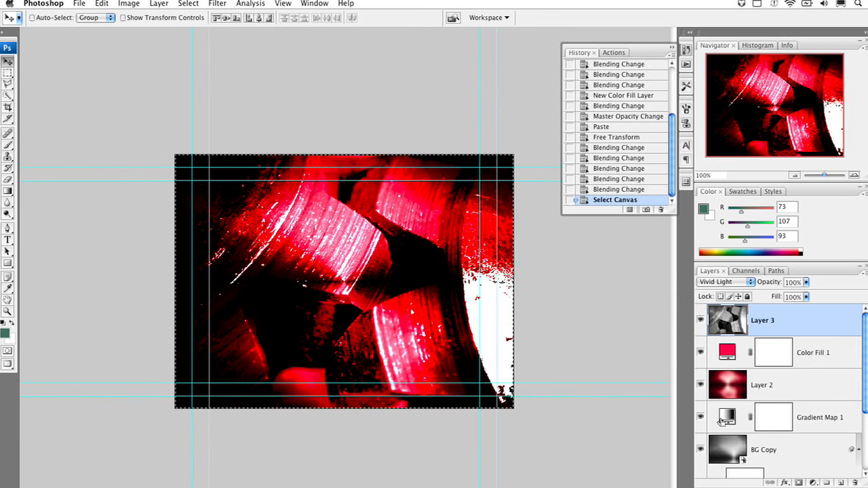
Copy merged all layers and apply a 10-pixel Gaussian Blur to the pasted copy
{"action": "left_click", "coordinate": [101, 4]}
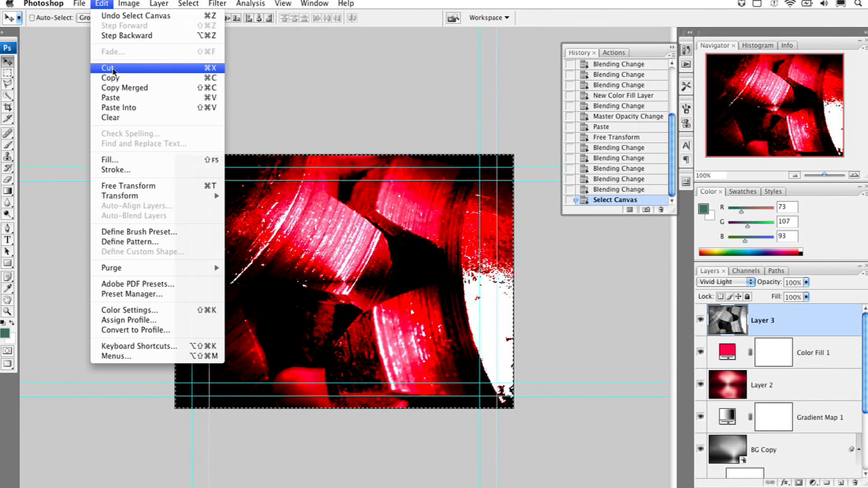
{"action": "left_click", "coordinate": [110, 97]}
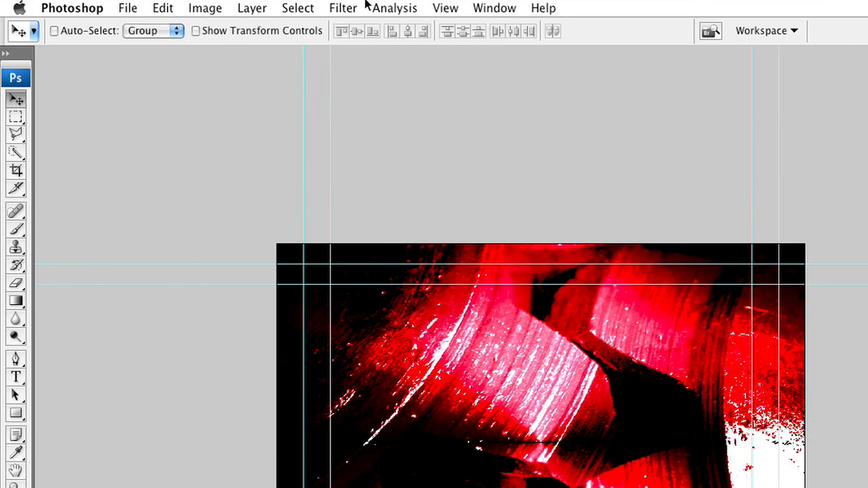
{"action": "left_click", "coordinate": [343, 8]}
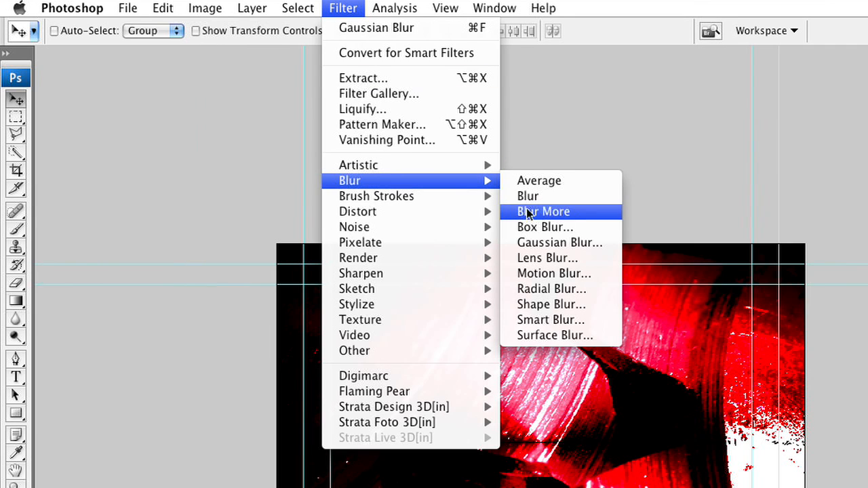
{"action": "left_click", "coordinate": [560, 242]}
{"action": "type", "text": "10"}
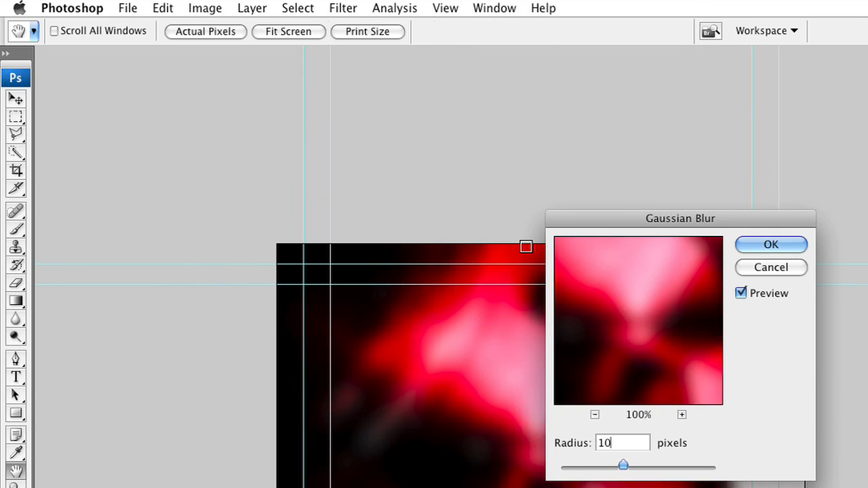
{"action": "left_click", "coordinate": [770, 245]}
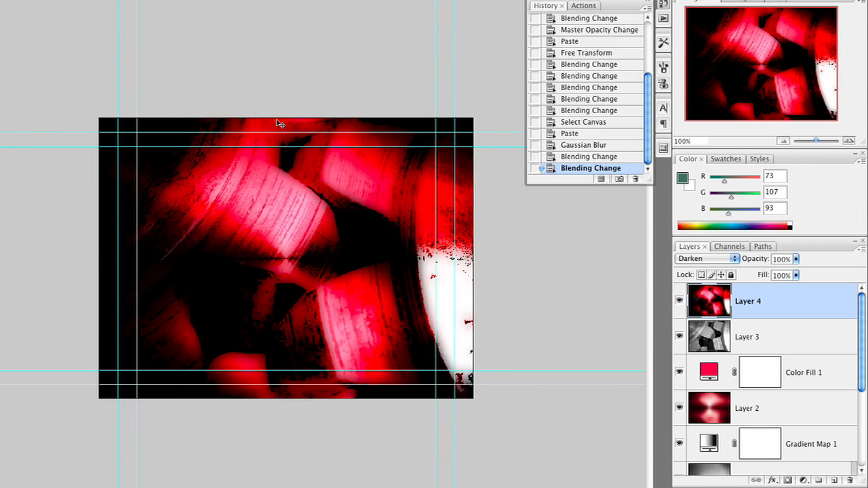
Cycle Layer 4's blend modes to reach Hard Light
{"action": "left_click", "coordinate": [706, 259]}
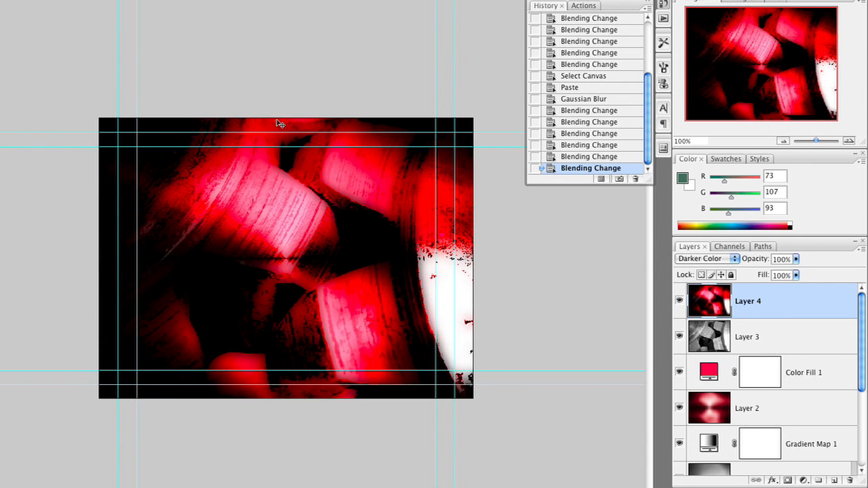
{"action": "left_click", "coordinate": [705, 258]}
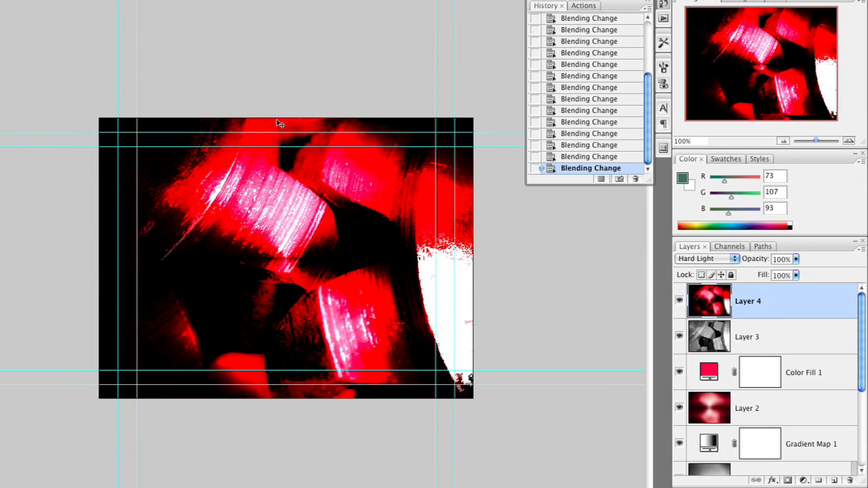
{"action": "left_click", "coordinate": [705, 259]}
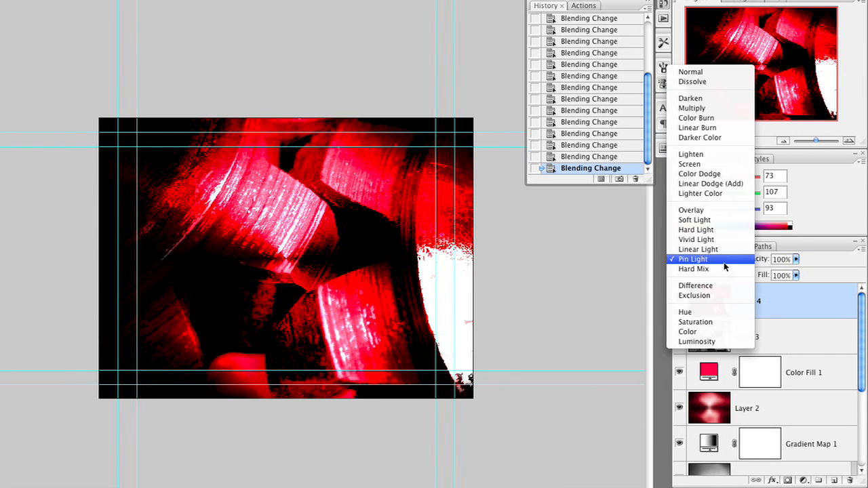
{"action": "mouse_move", "coordinate": [696, 117]}
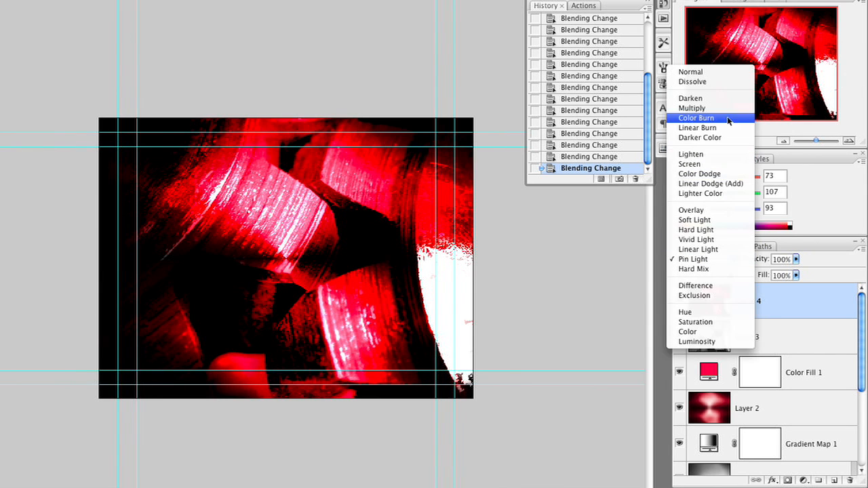